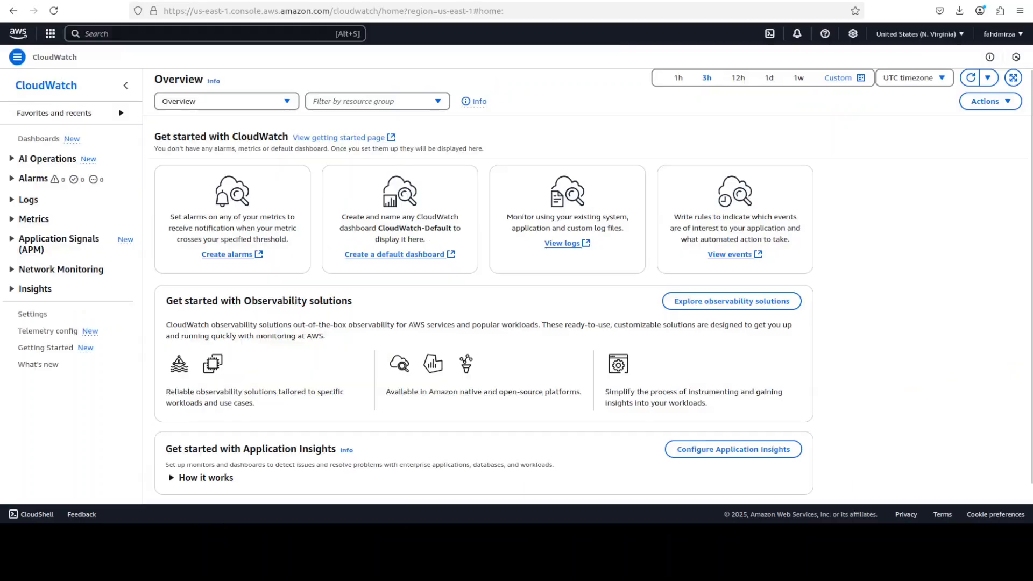
mouse_move(674, 156)
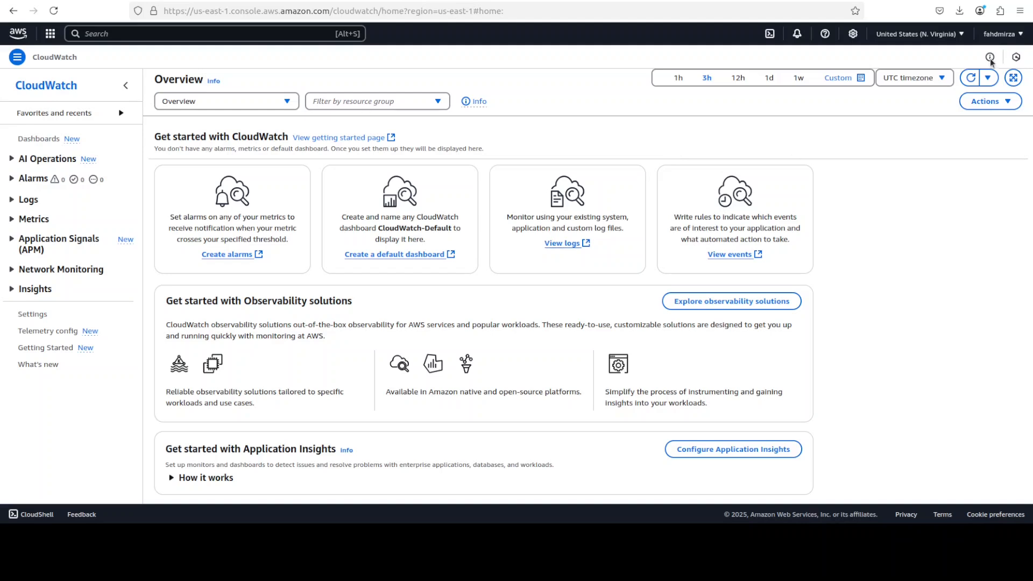
- Expand AI Operations in the navigation and show its Overview page about investigations
left_click(916, 33)
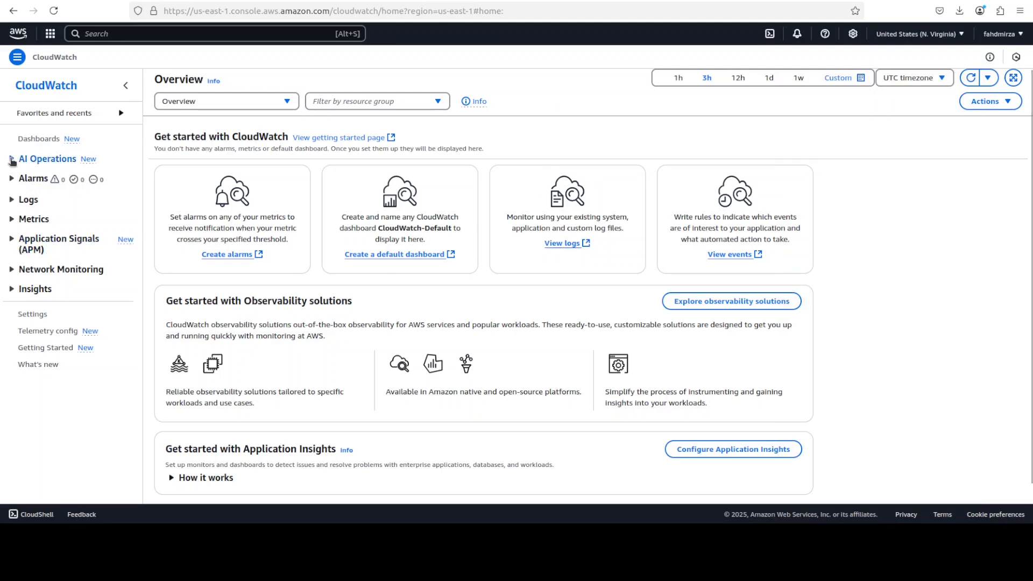
left_click(47, 159)
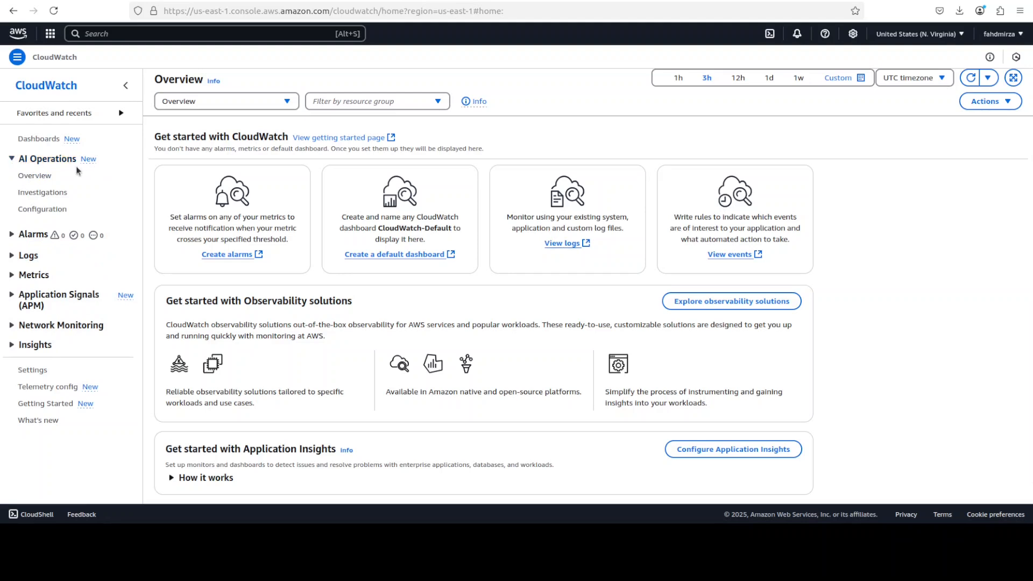
mouse_move(35, 175)
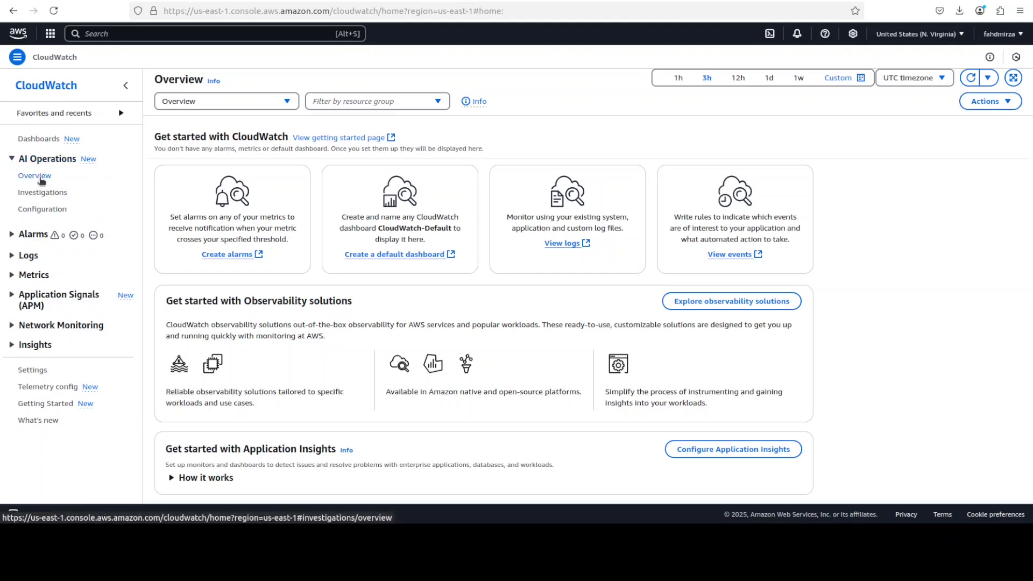
left_click(34, 176)
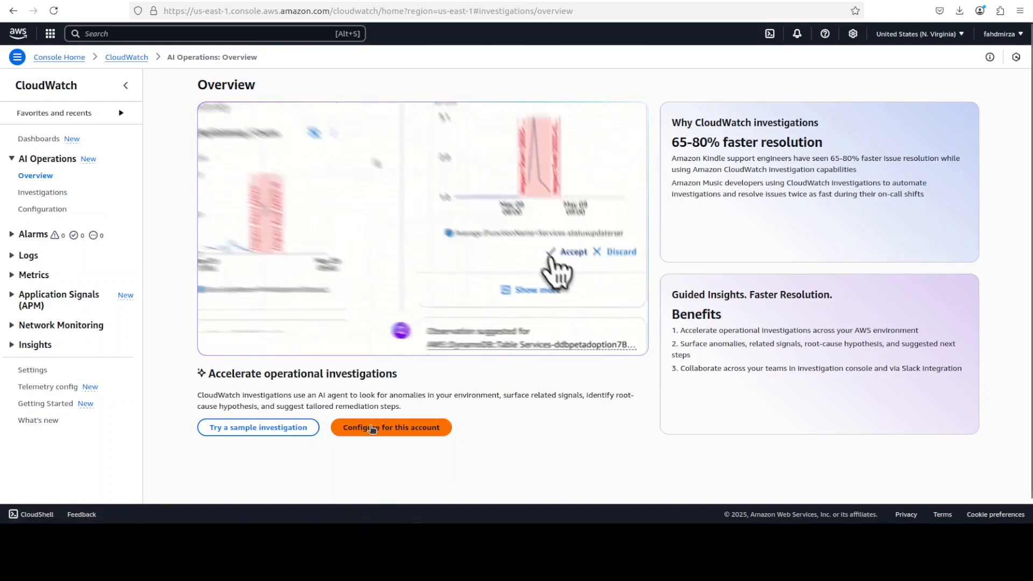
- Configure this account's investigation group with 7-day retention and an auto-created default role, then create it
left_click(389, 427)
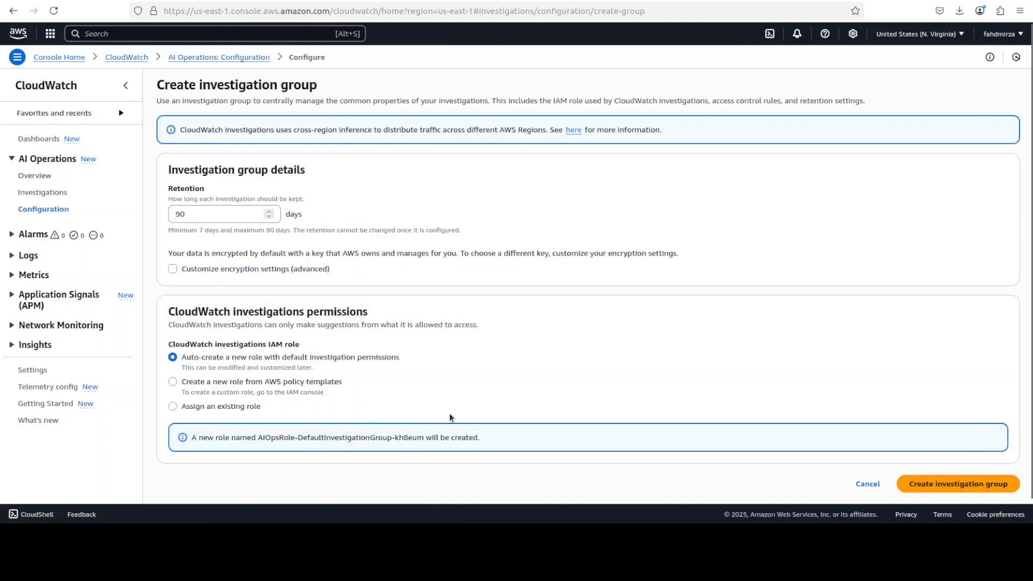
mouse_move(503, 366)
type("7")
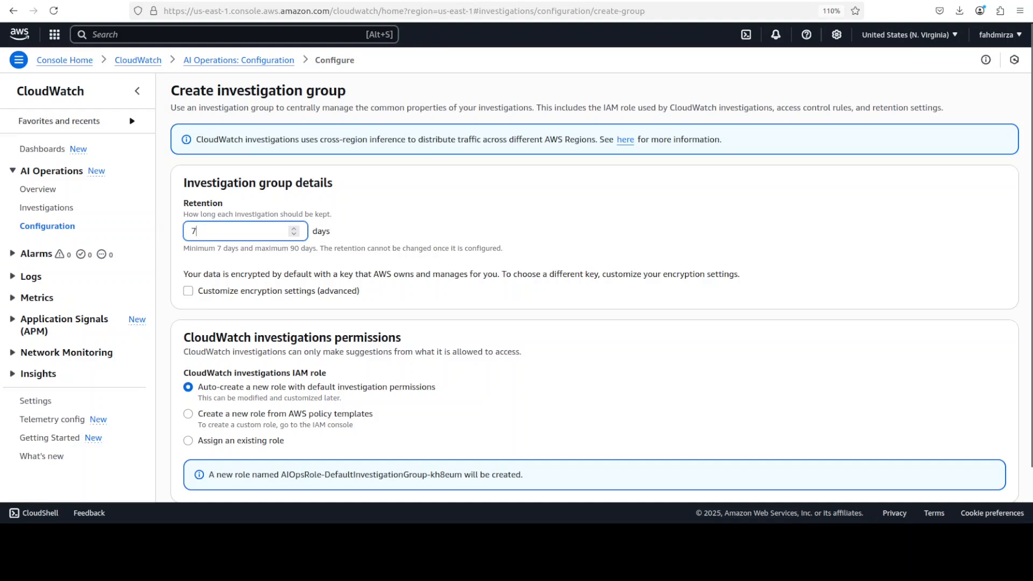
left_click(468, 216)
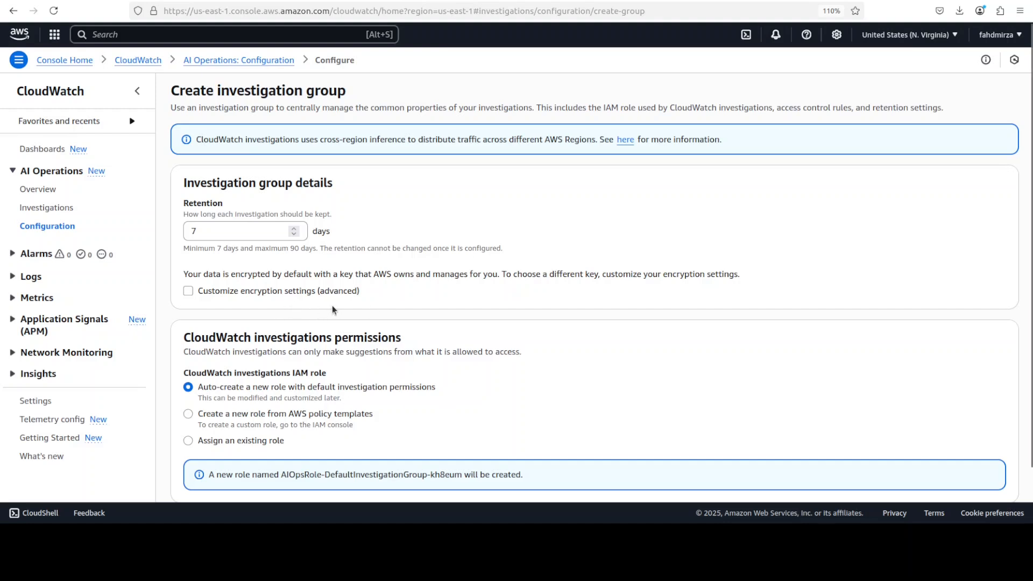
mouse_move(624, 345)
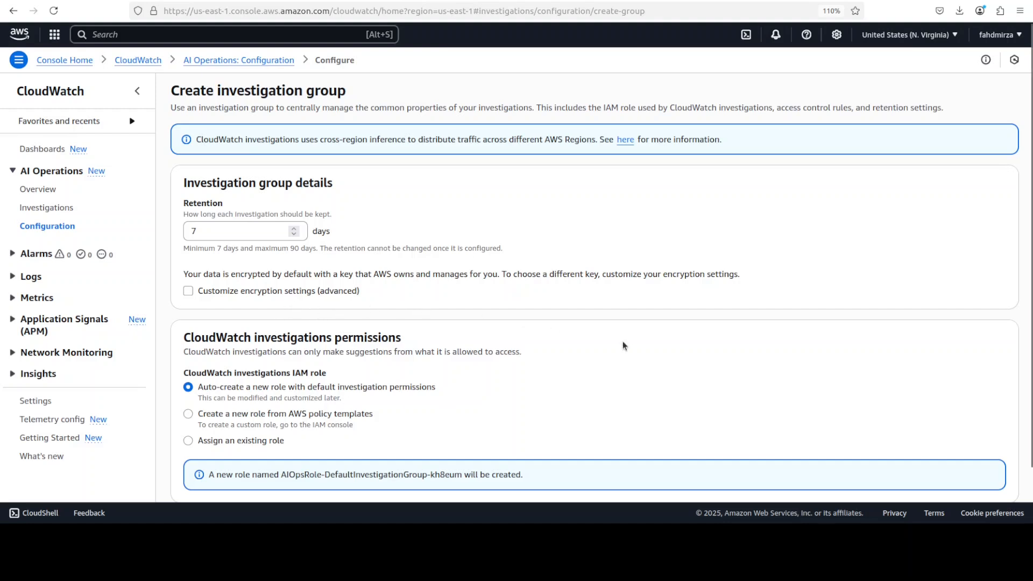
scroll("down", 3)
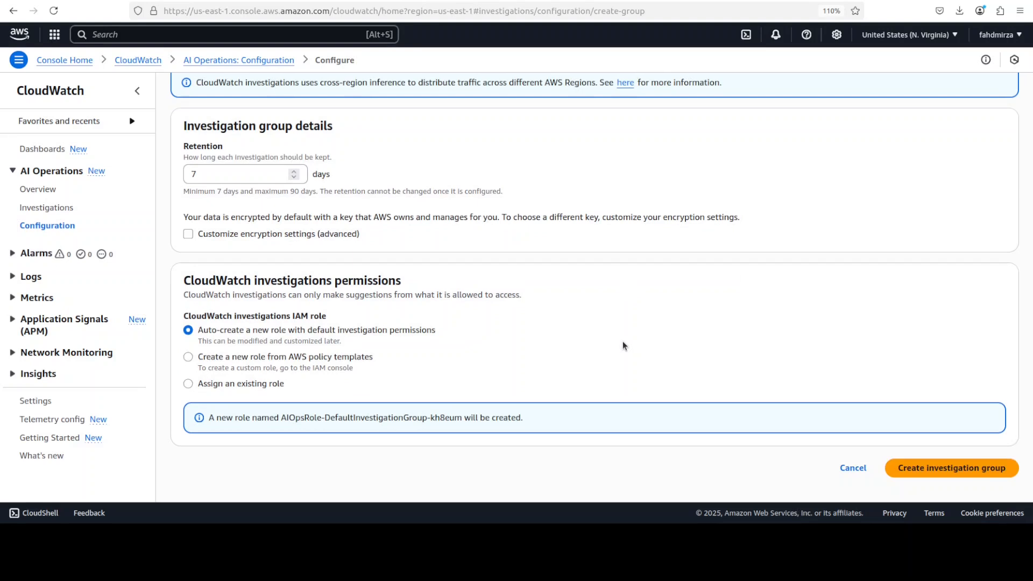
mouse_move(270, 337)
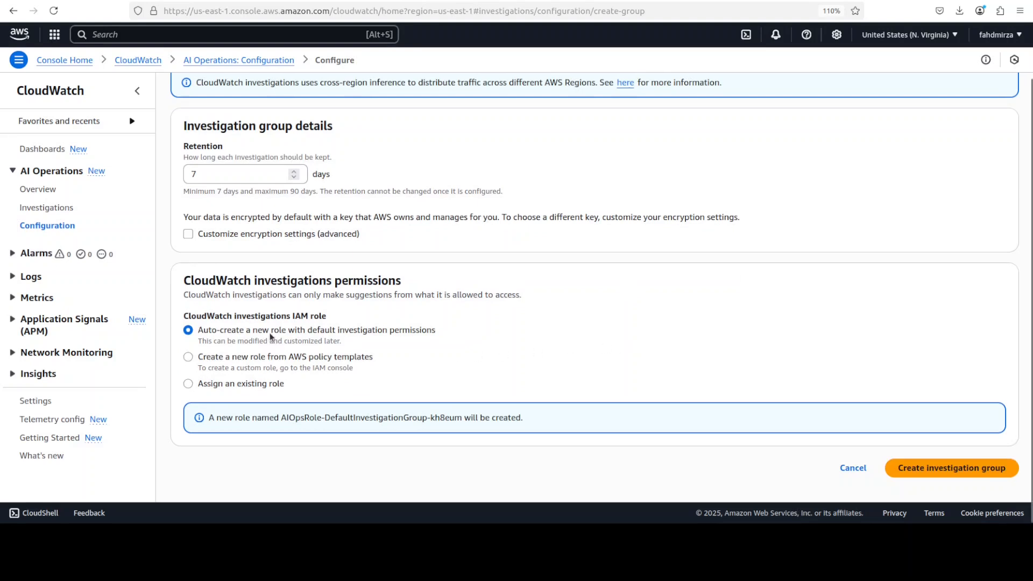
mouse_move(377, 340)
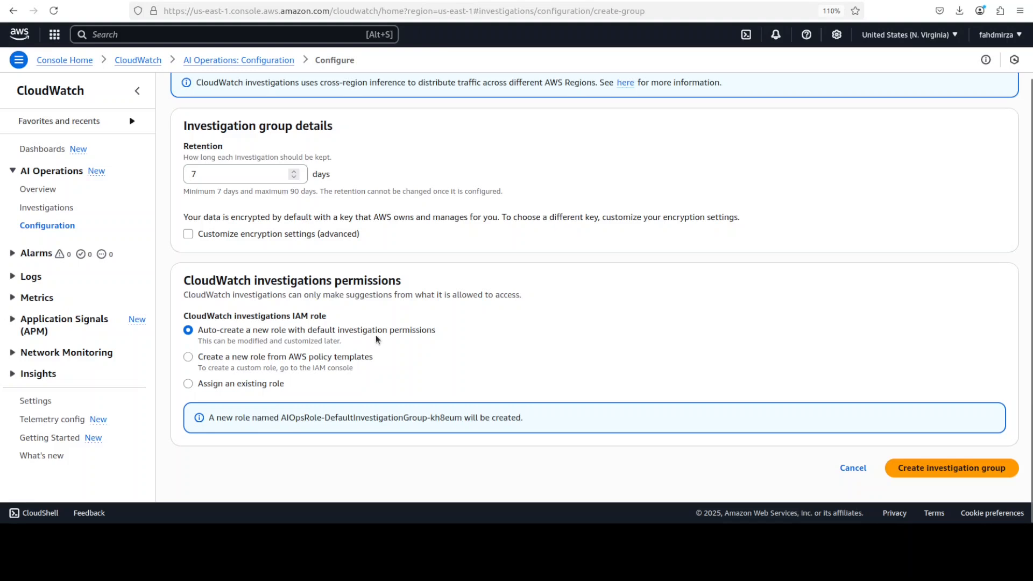
mouse_move(439, 343)
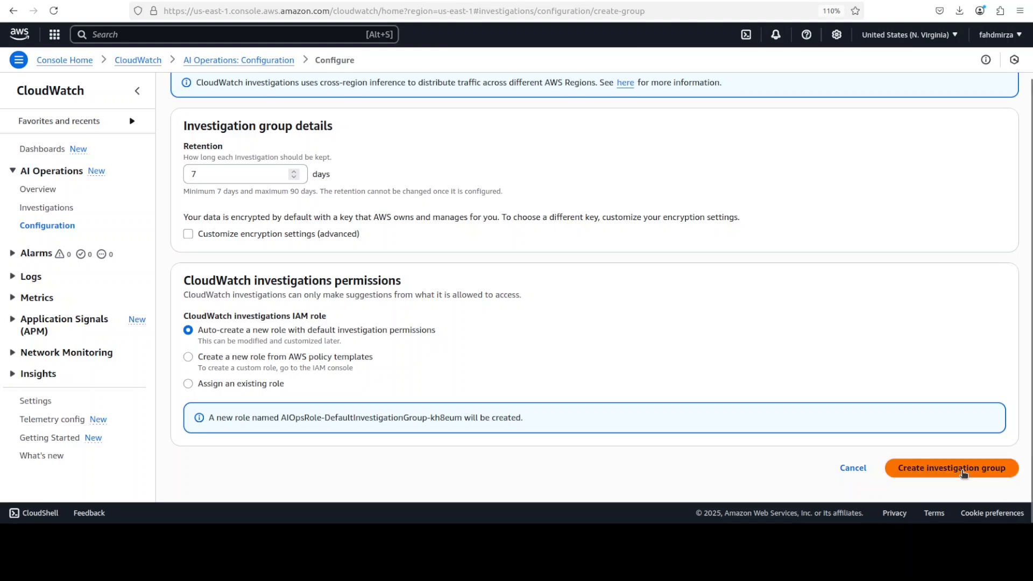
left_click(950, 468)
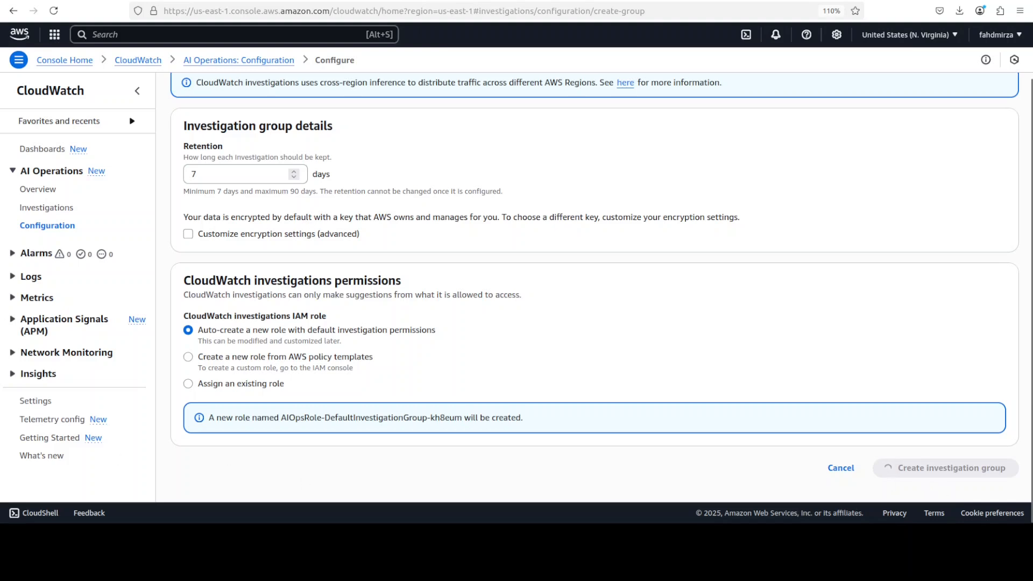
- From the empty Investigations page, launch Try a sample investigation via the Create investigation menu
left_click(943, 468)
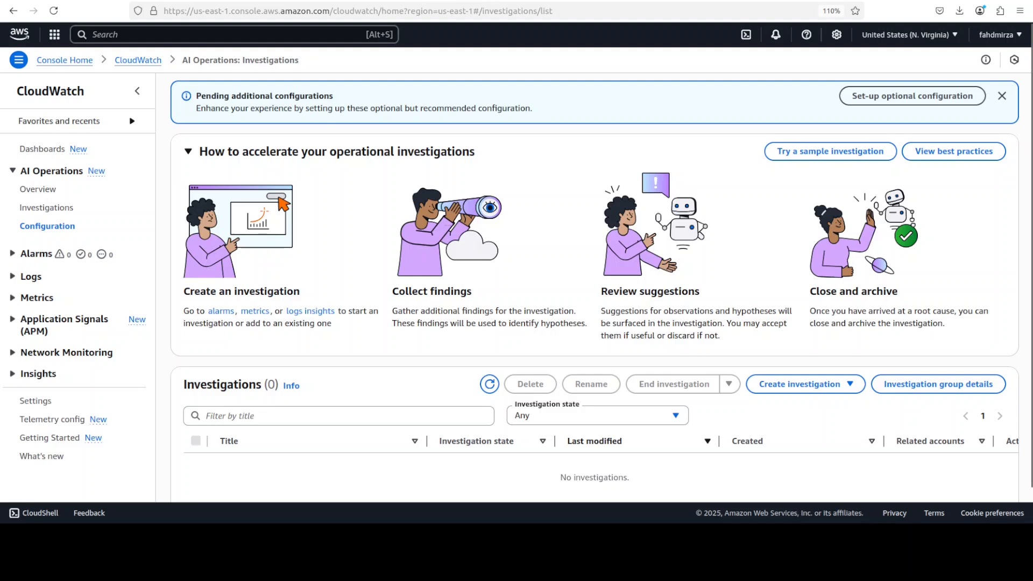
scroll("down", 3)
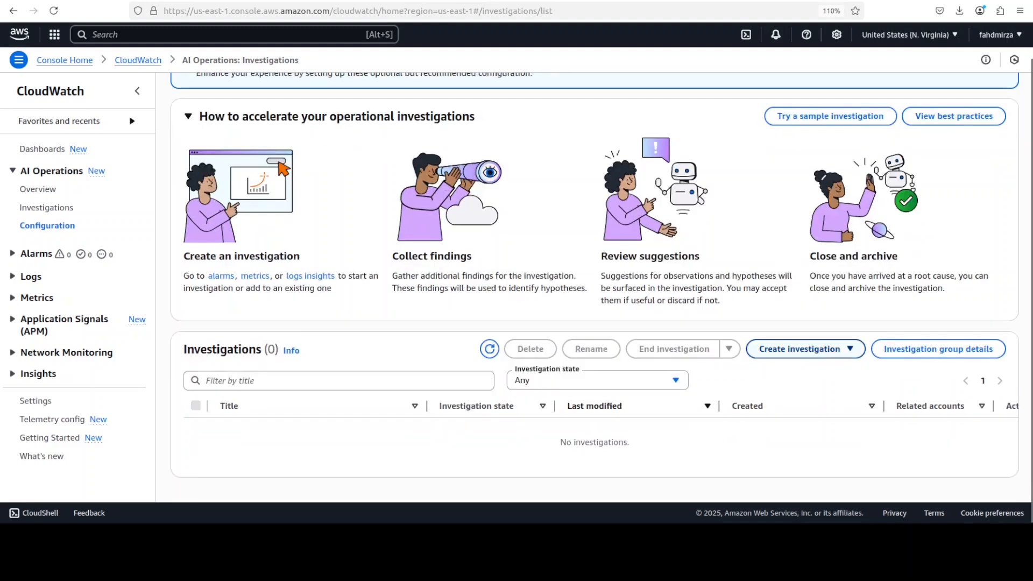
left_click(799, 349)
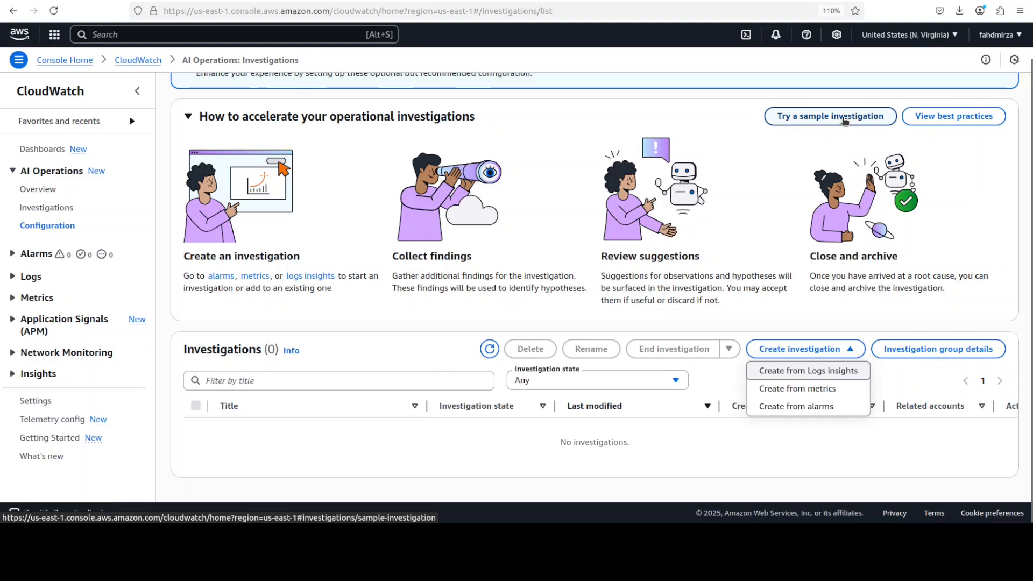
left_click(828, 116)
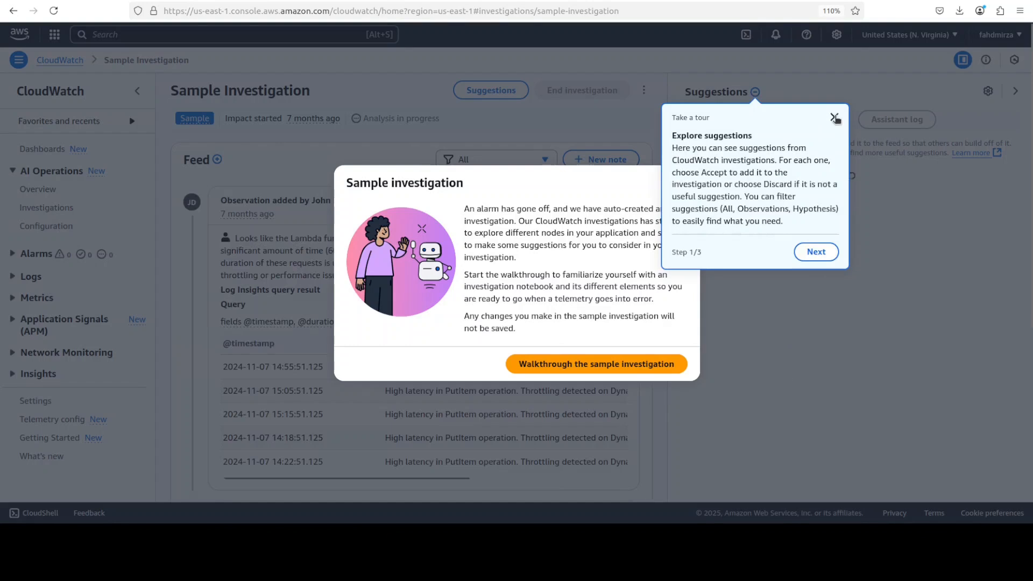
- Dismiss the tour tip and begin Walkthrough the sample investigation, reaching suggestions step 1 of 3
left_click(834, 118)
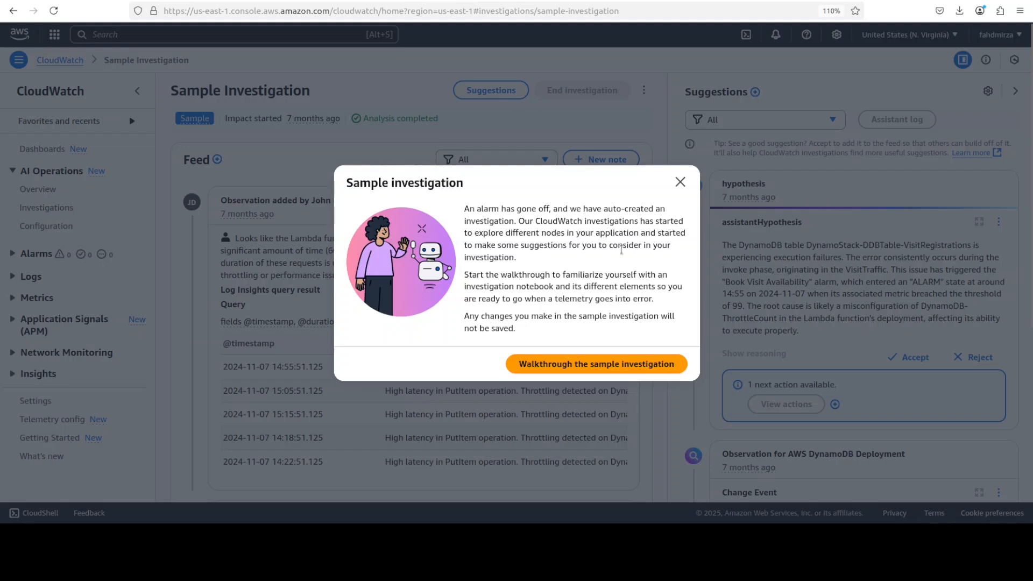
mouse_move(648, 256)
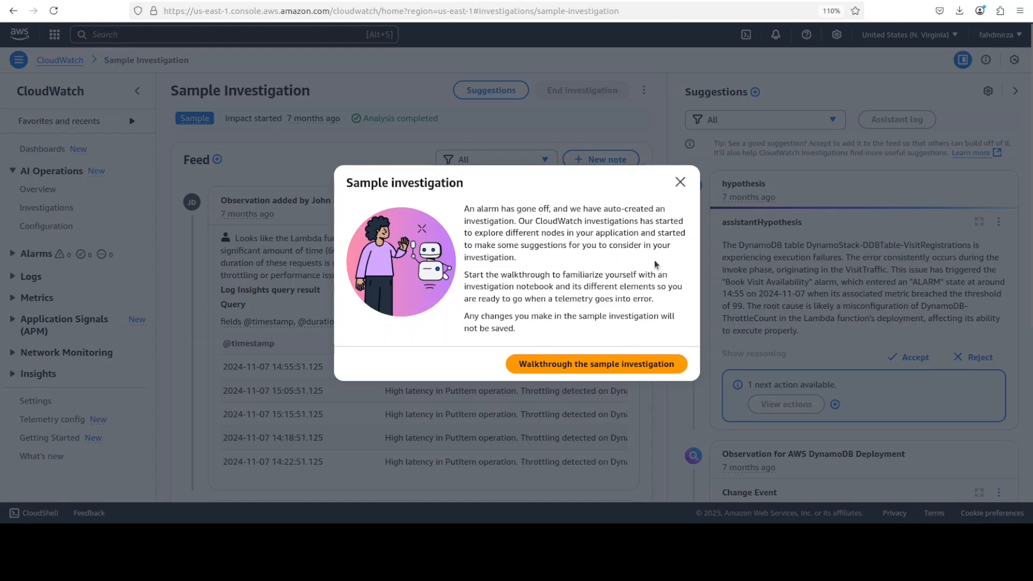
mouse_move(585, 369)
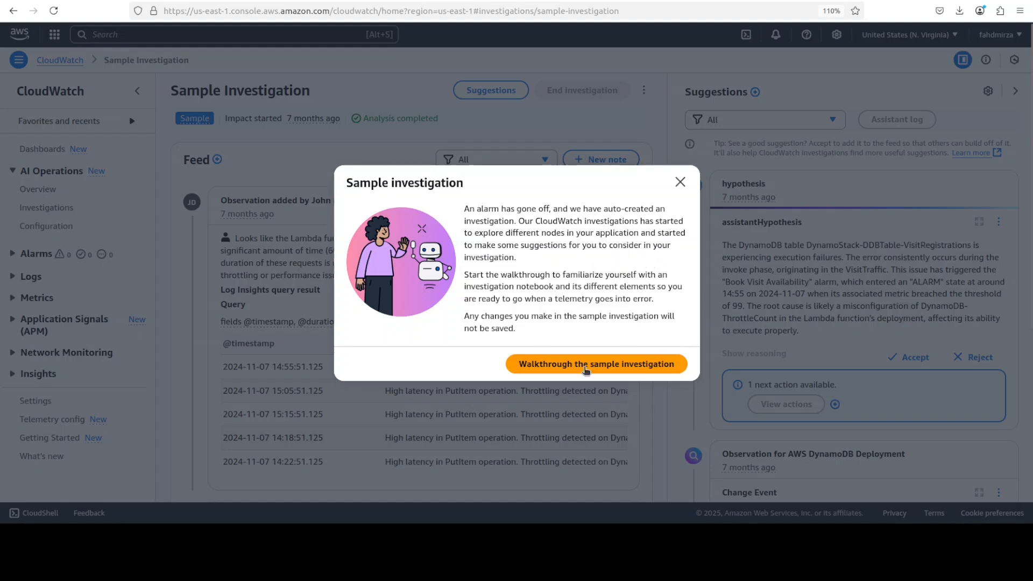
left_click(595, 364)
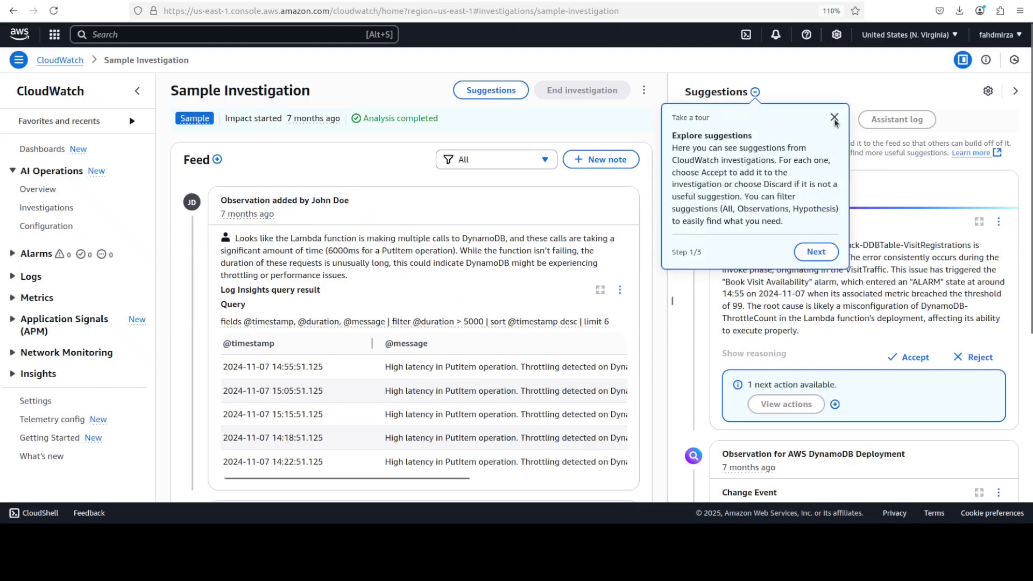
left_click(834, 117)
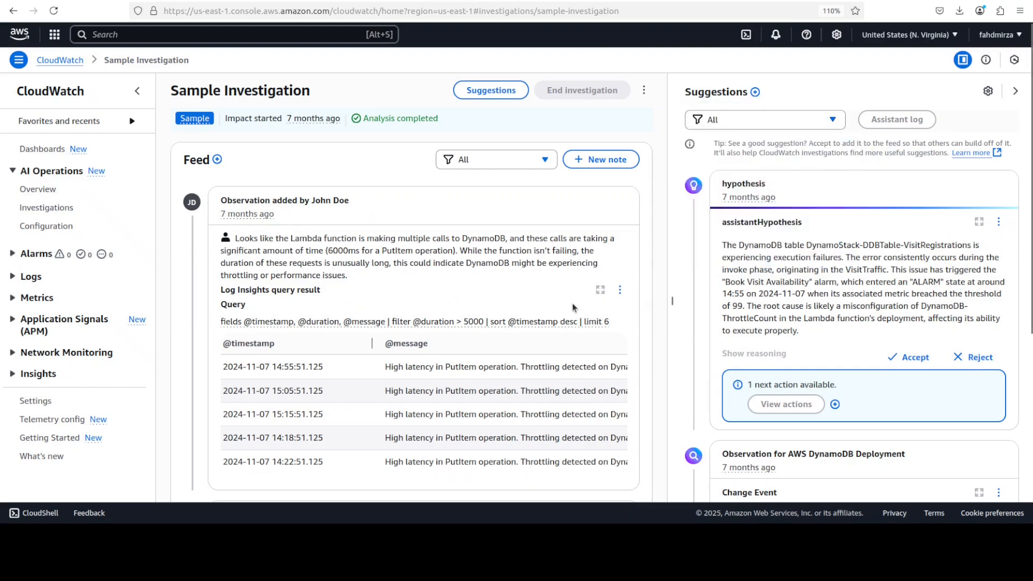
mouse_move(571, 280)
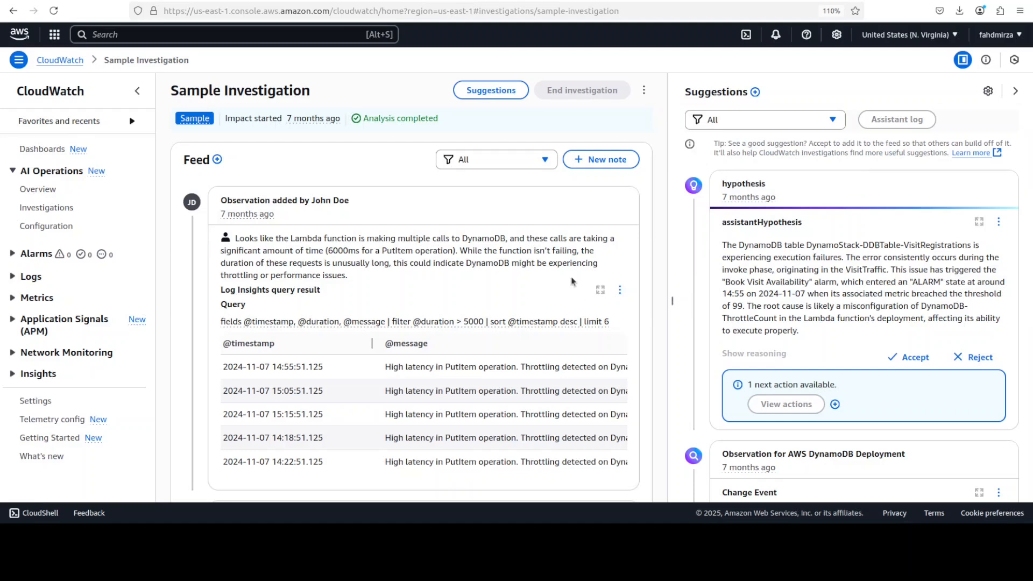
mouse_move(433, 313)
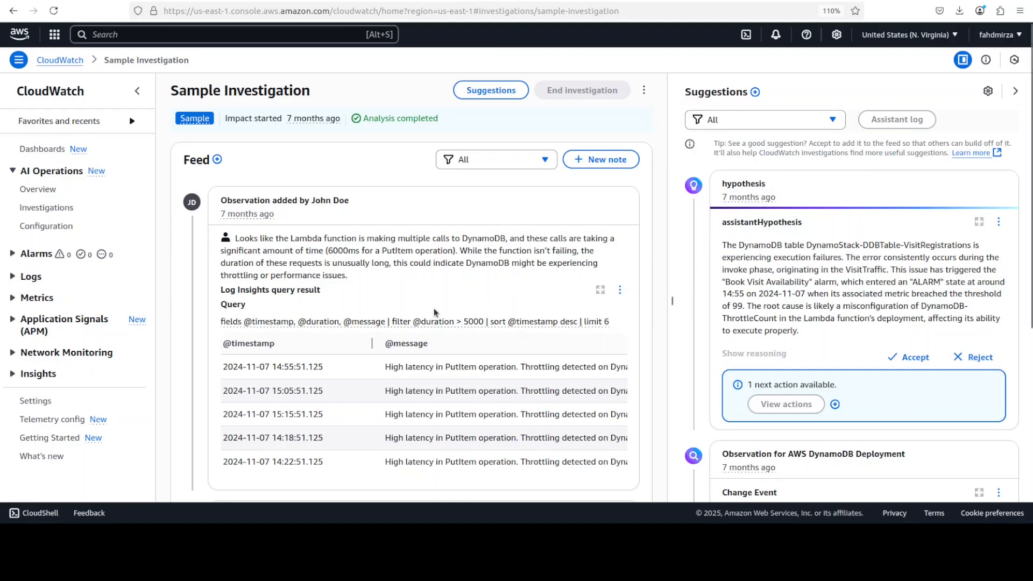
mouse_move(348, 301)
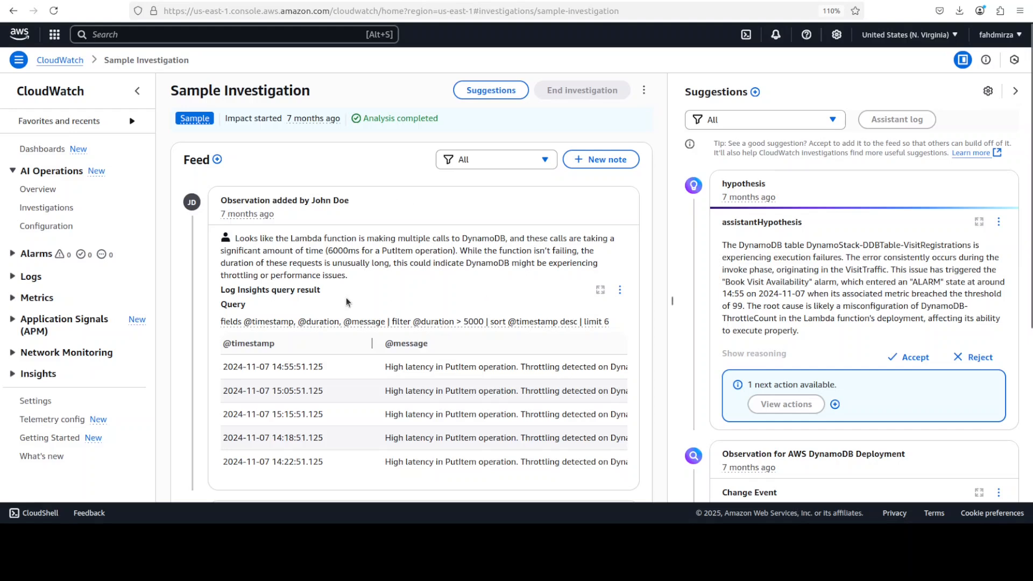
mouse_move(406, 293)
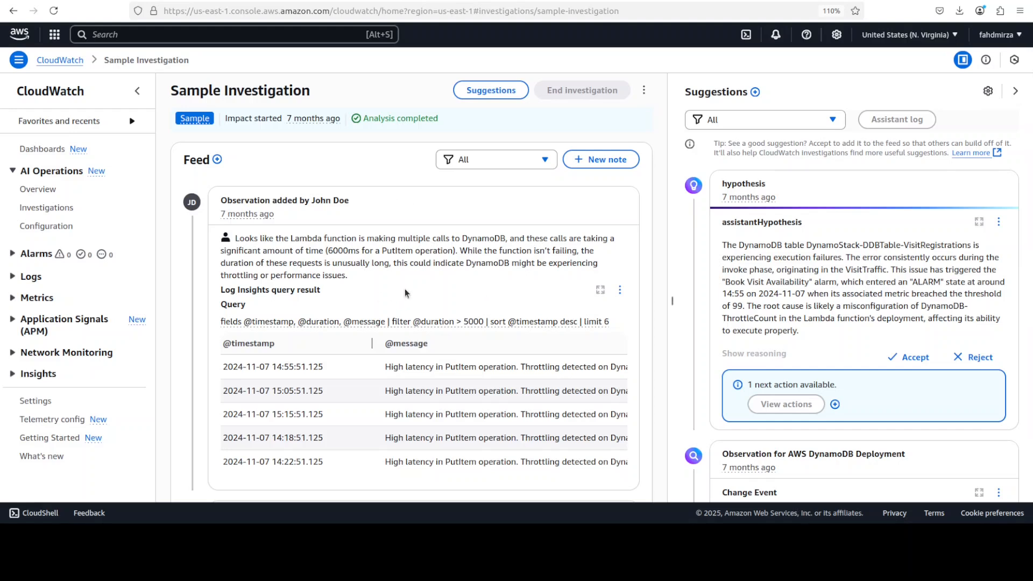
mouse_move(468, 267)
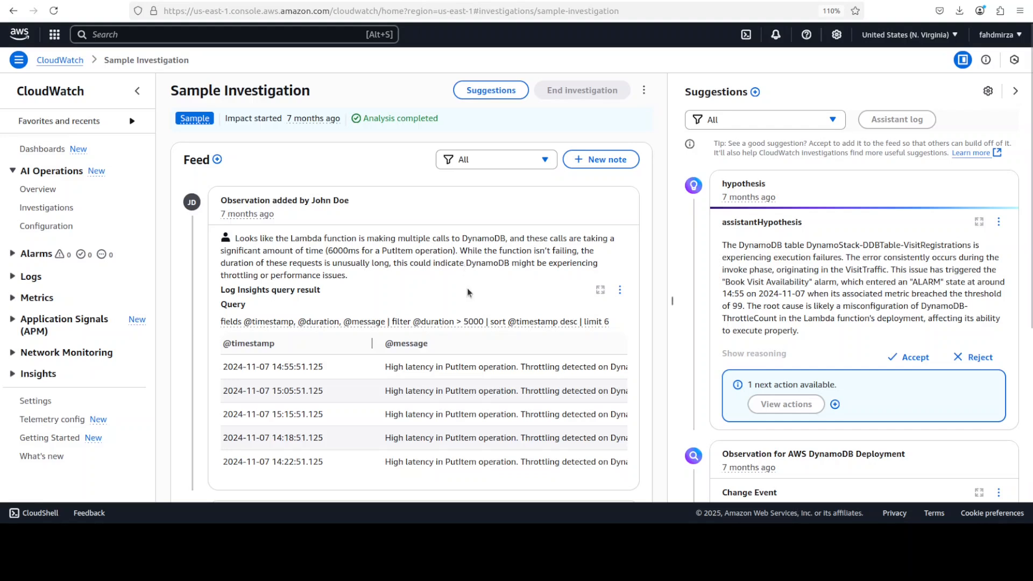
scroll("down", 3)
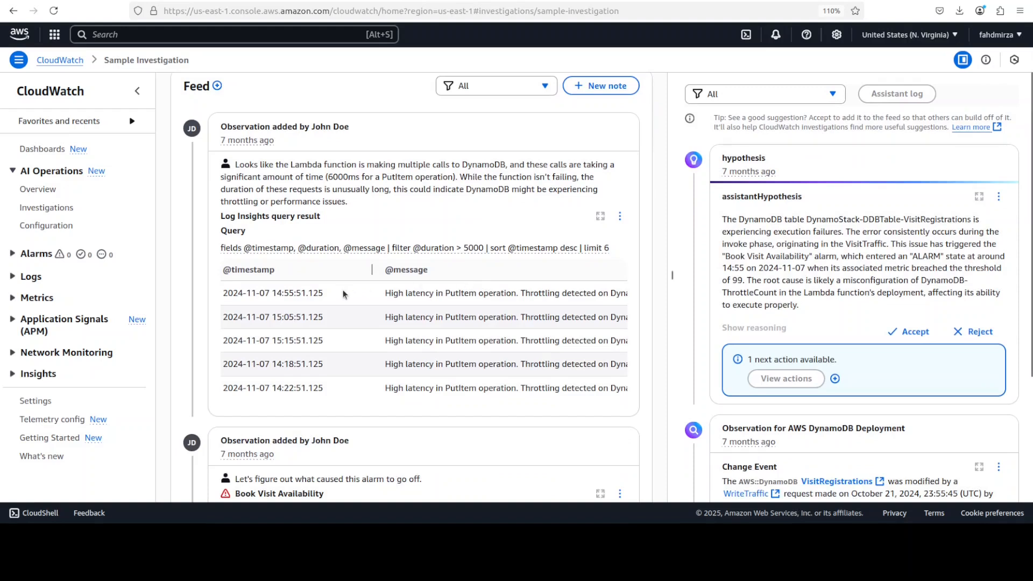
mouse_move(363, 297)
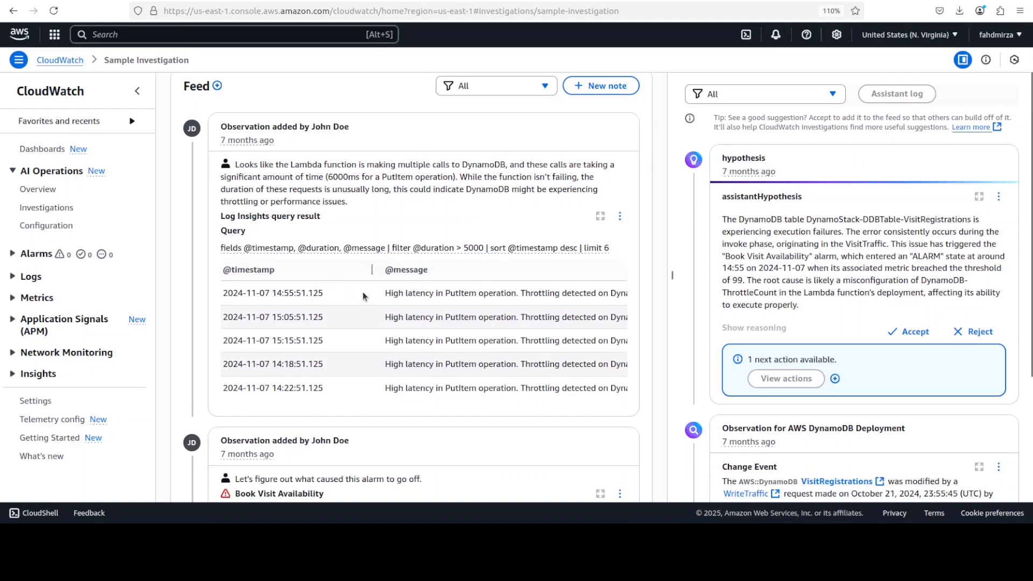
mouse_move(191, 128)
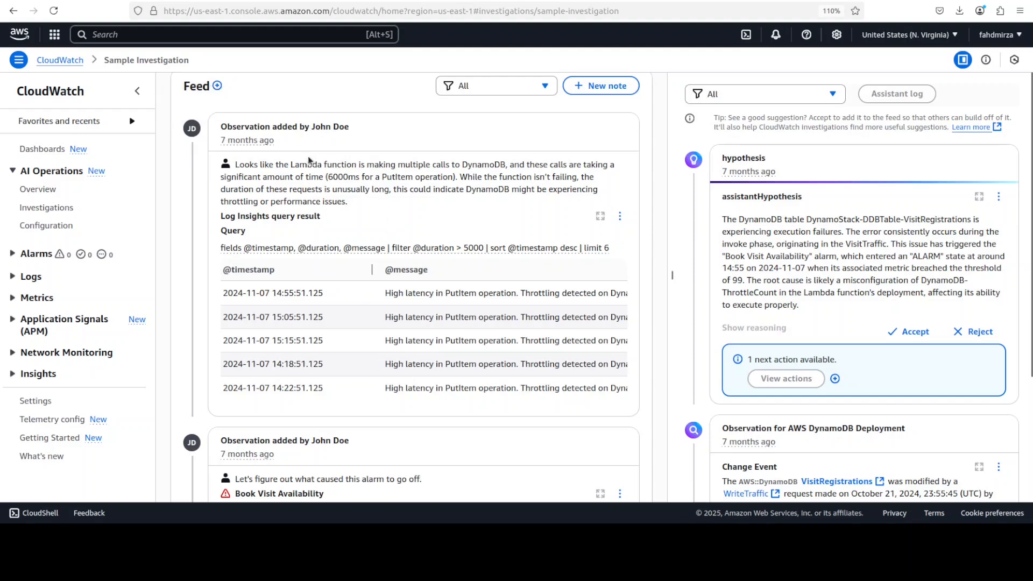
mouse_move(297, 297)
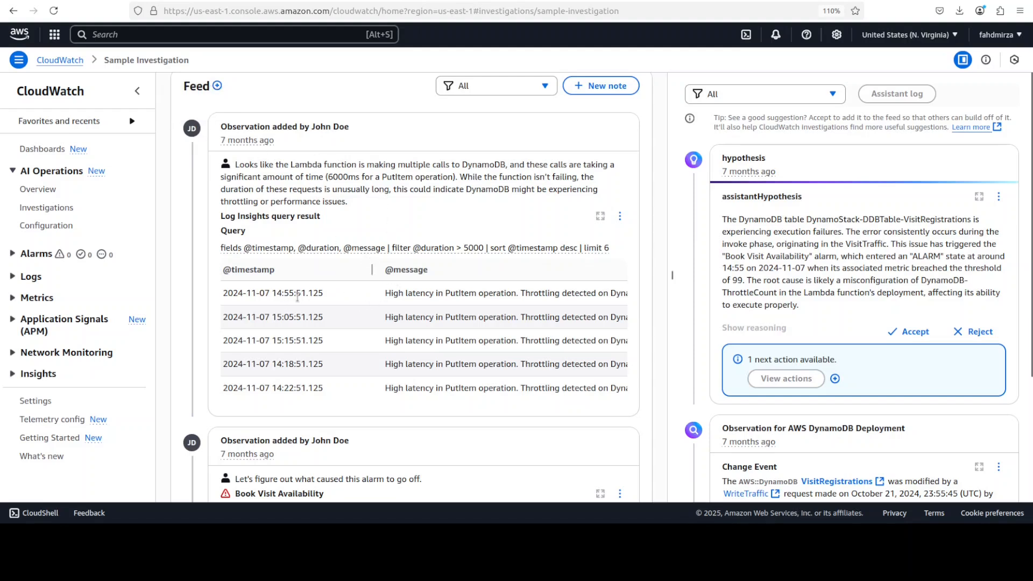
scroll("down", 3)
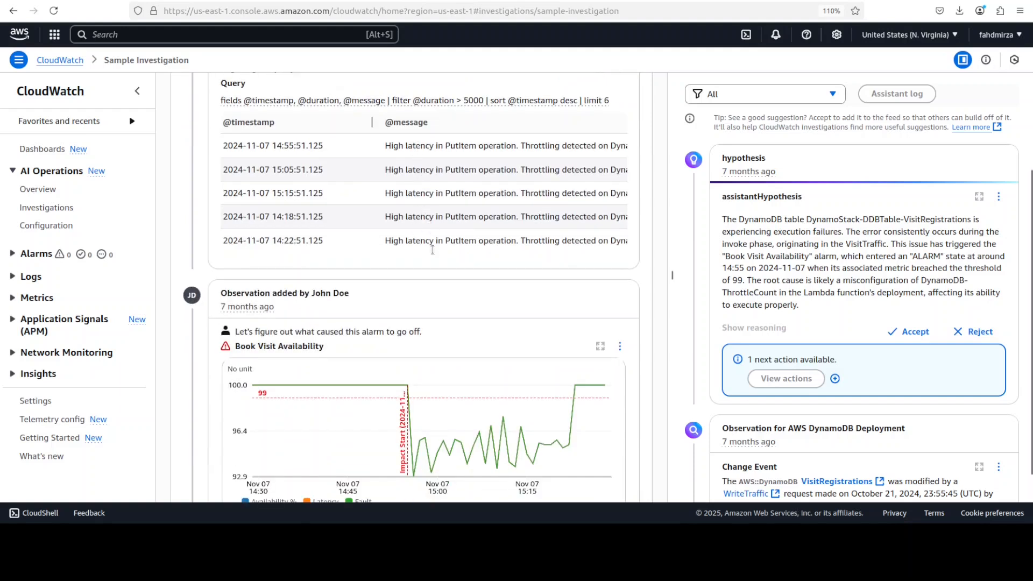
scroll("down", 3)
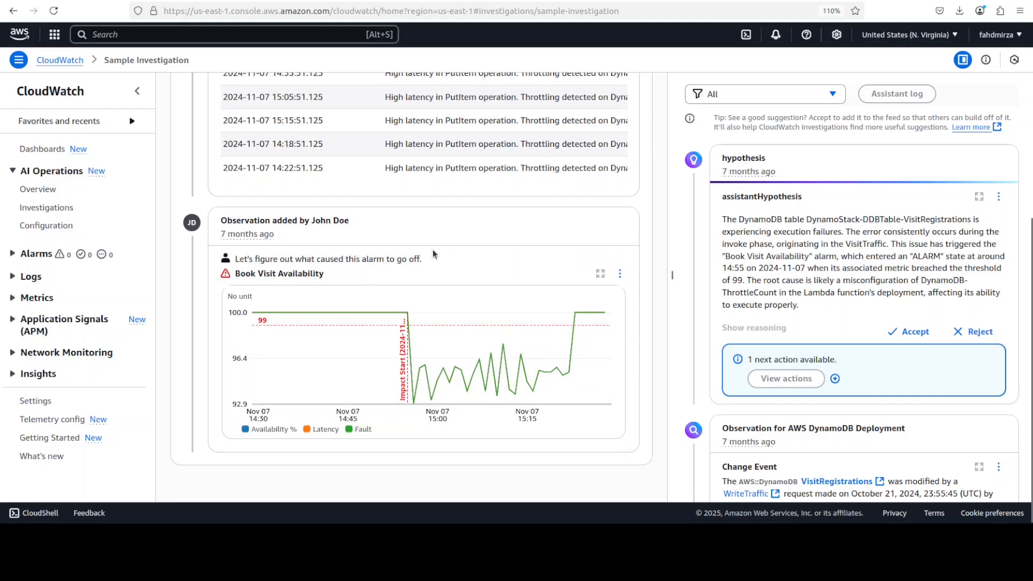
mouse_move(273, 245)
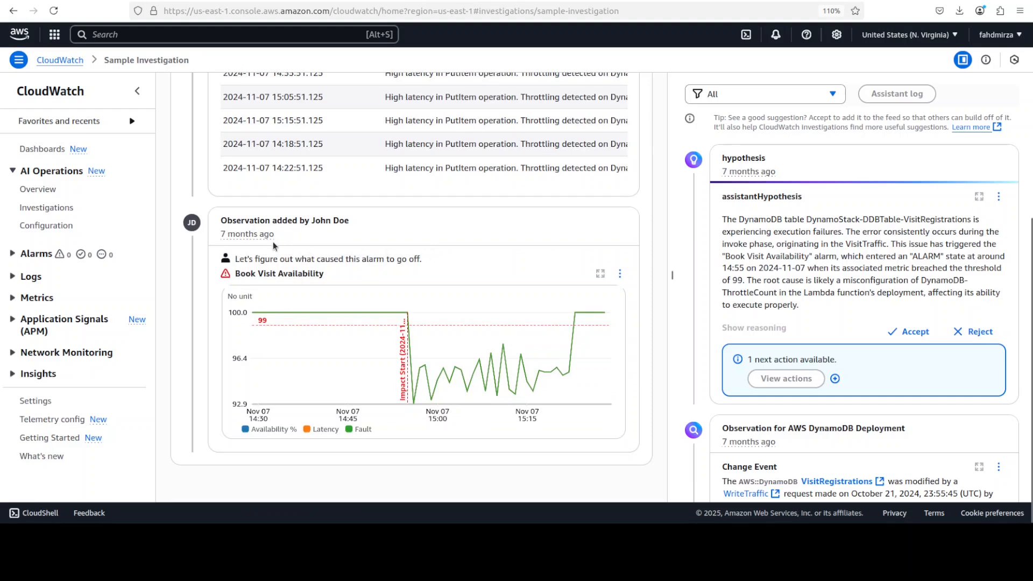
mouse_move(337, 289)
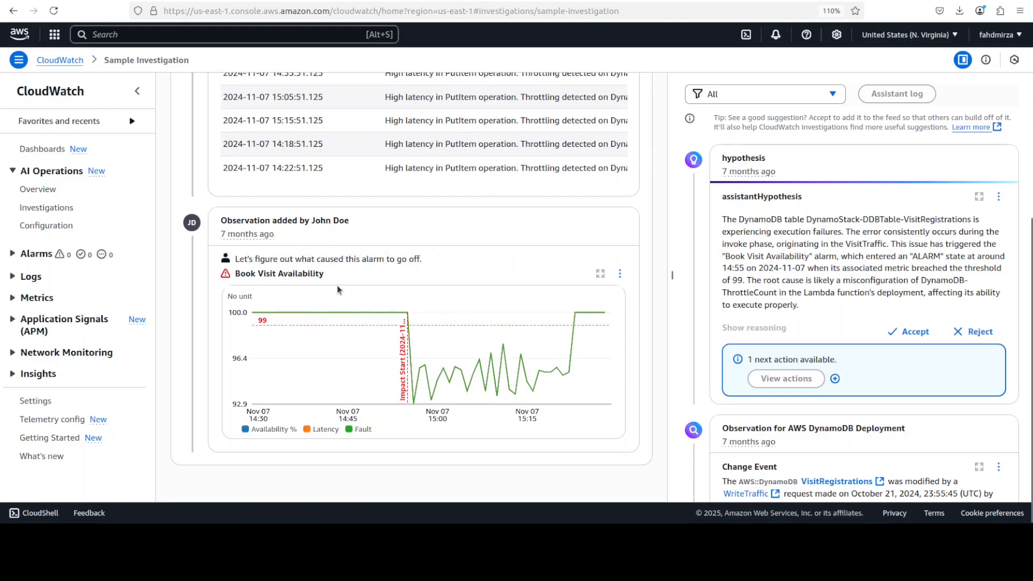
mouse_move(256, 312)
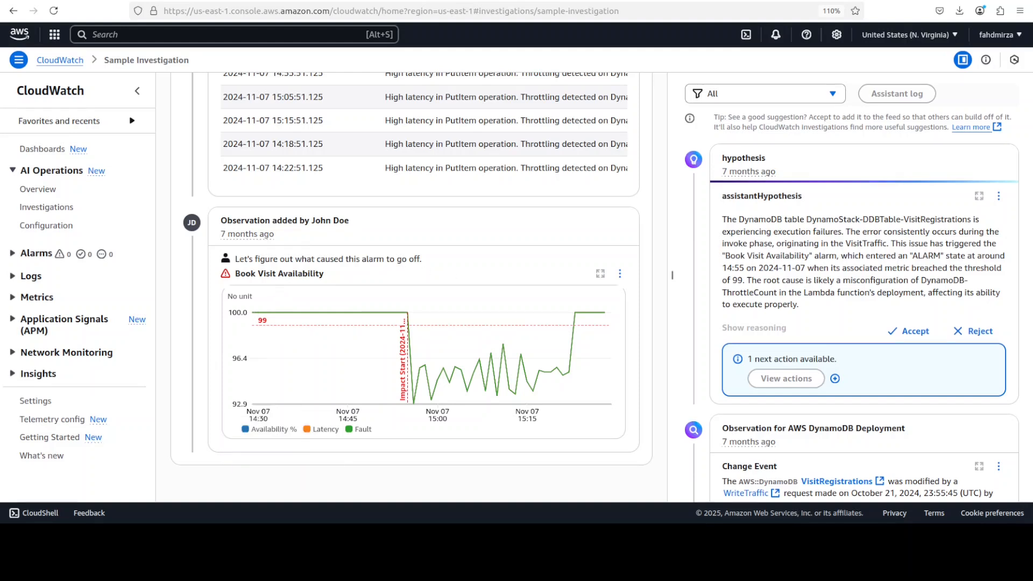
scroll("up", 3)
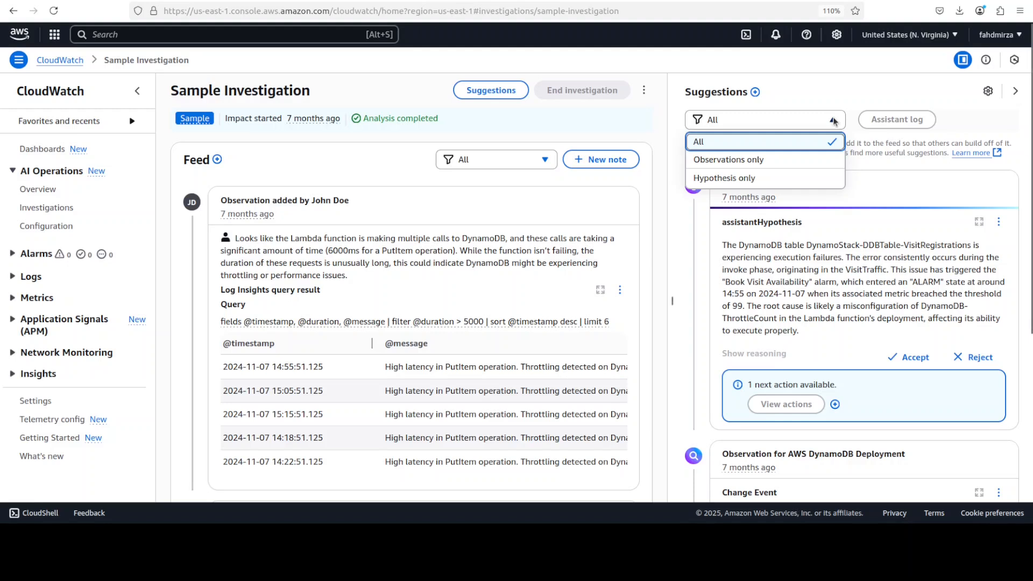
mouse_move(728, 159)
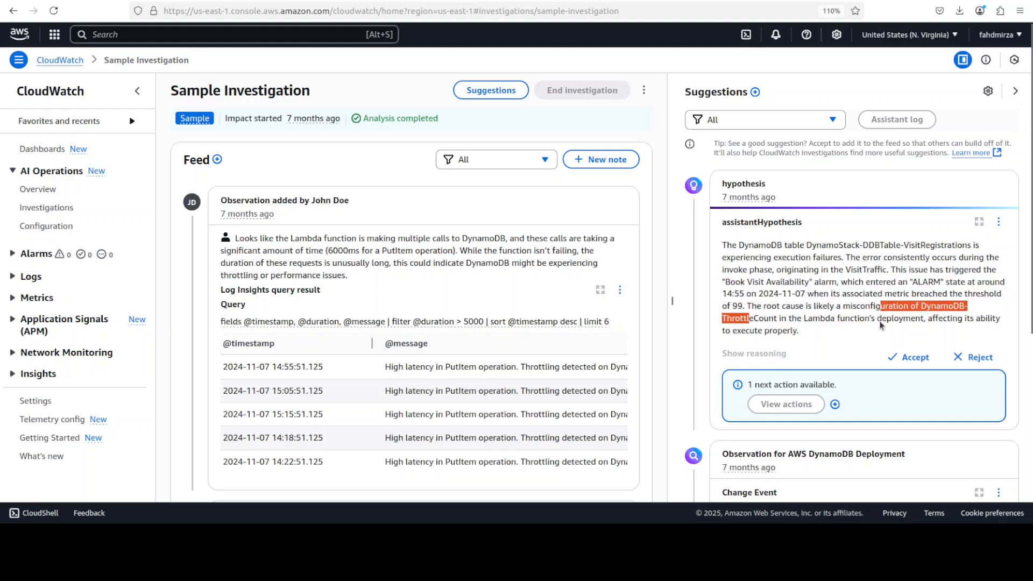
mouse_move(757, 362)
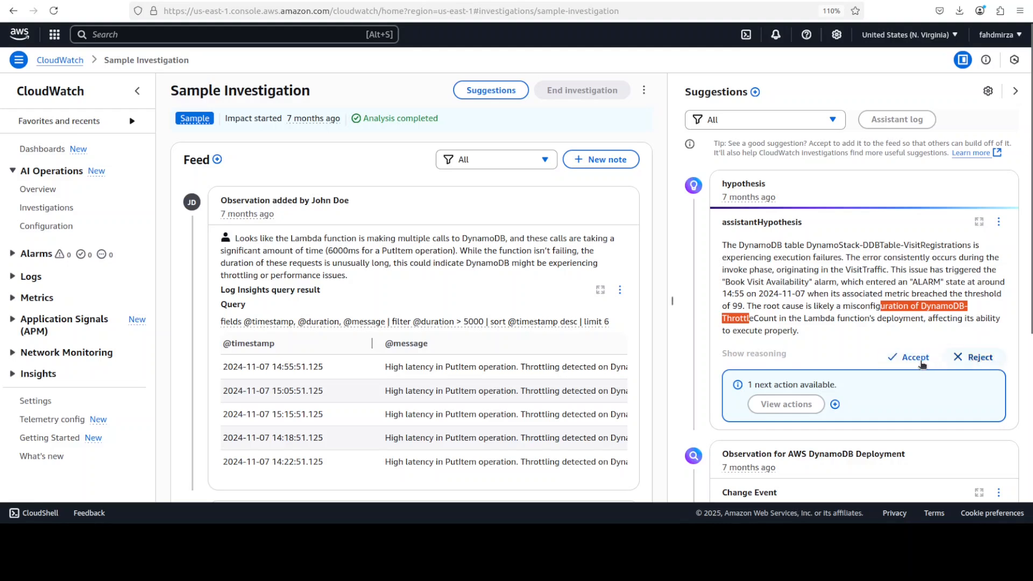
- Accept the DynamoDB misconfiguration hypothesis and reject the DynamoDB write-traffic throttling observation
left_click(914, 356)
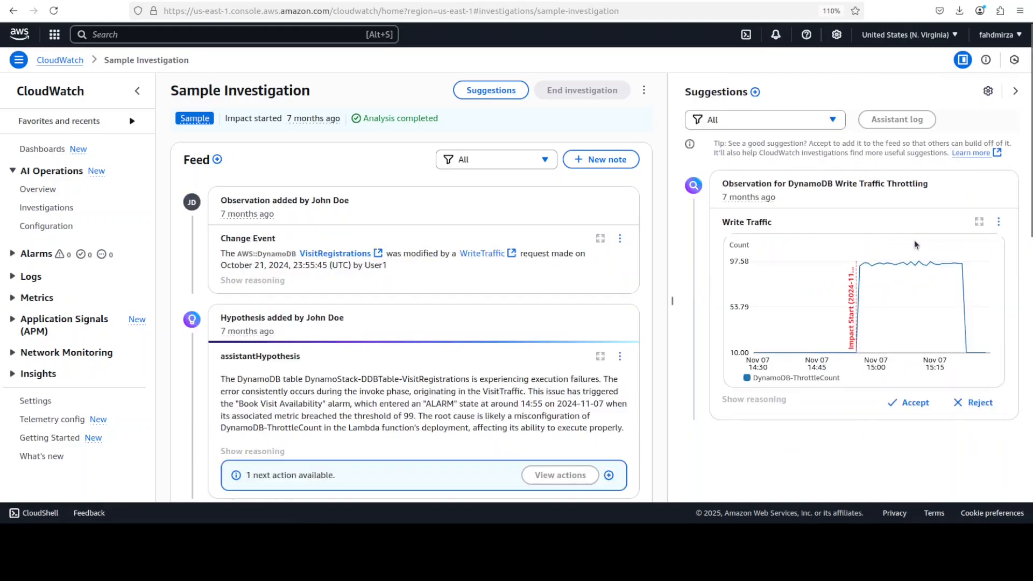
mouse_move(890, 206)
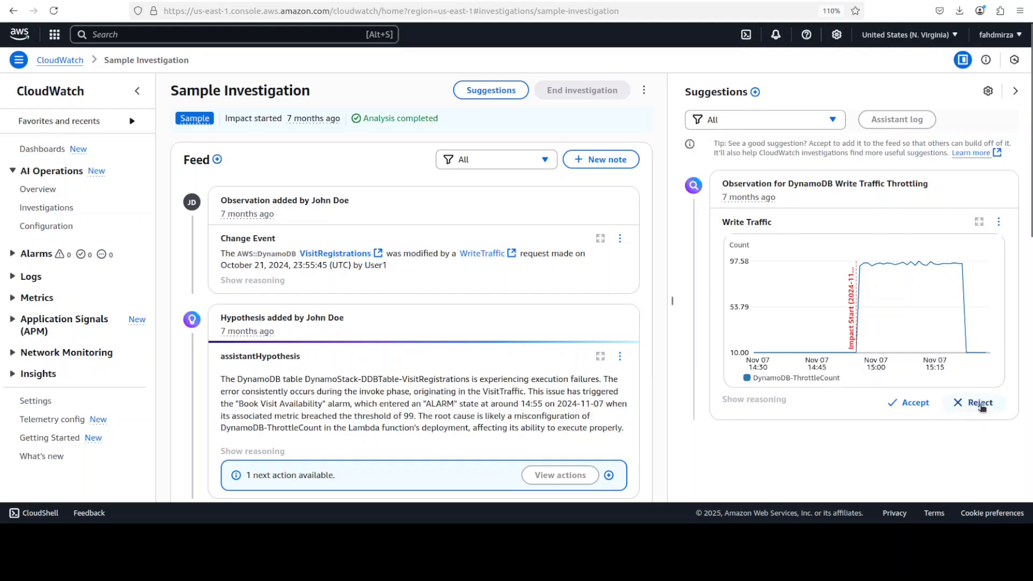
left_click(975, 403)
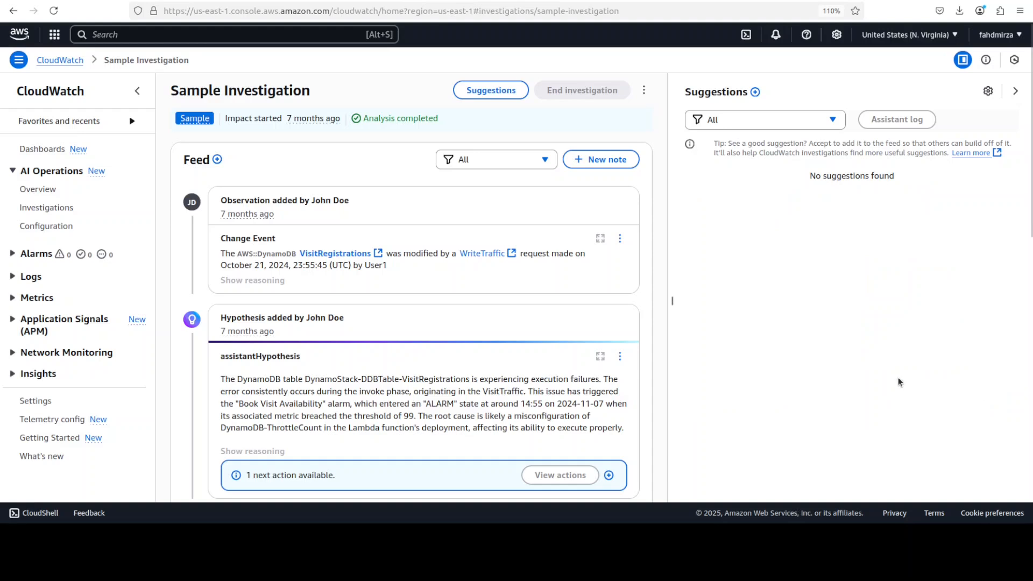
mouse_move(964, 193)
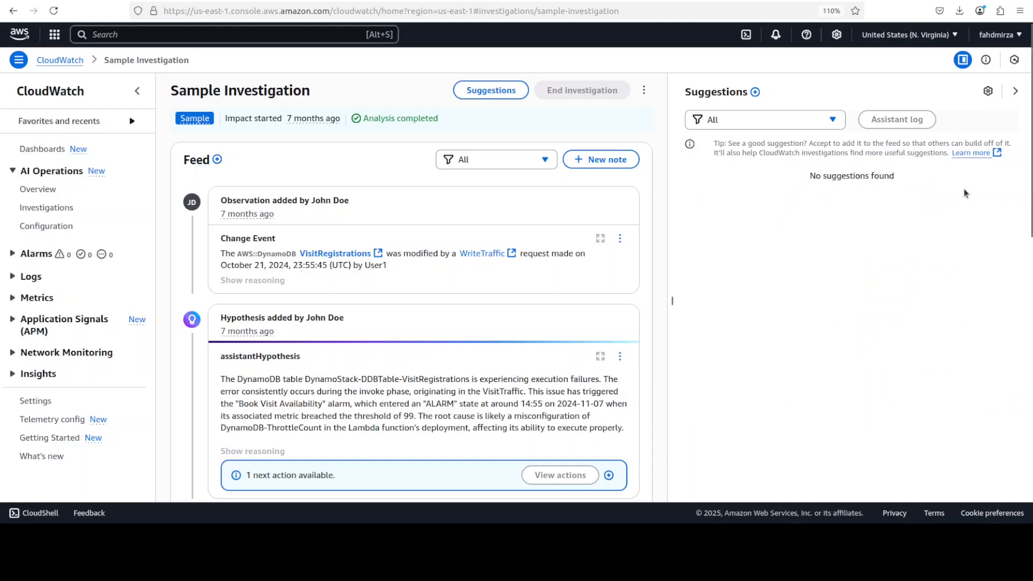
mouse_move(937, 217)
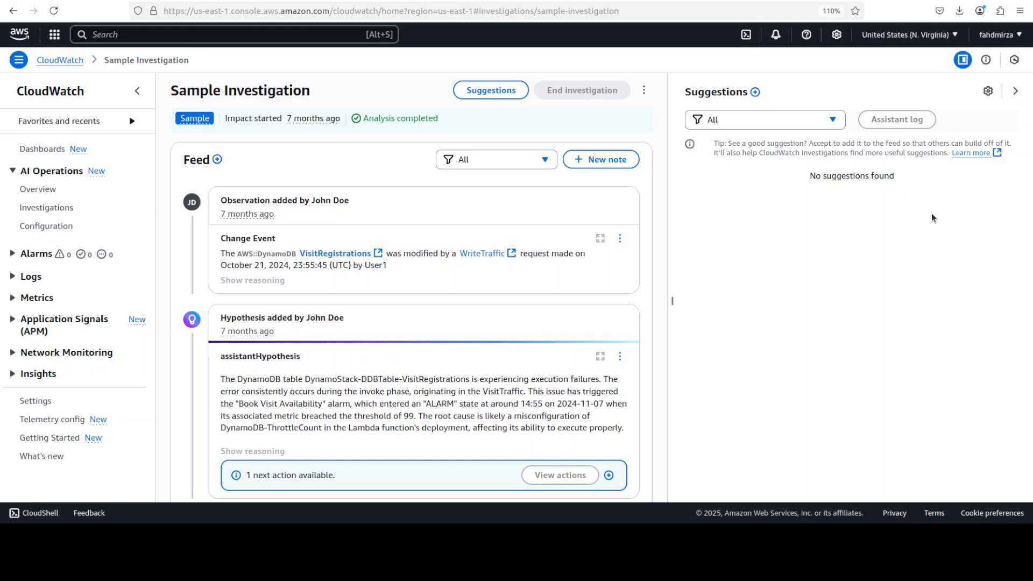
mouse_move(176, 174)
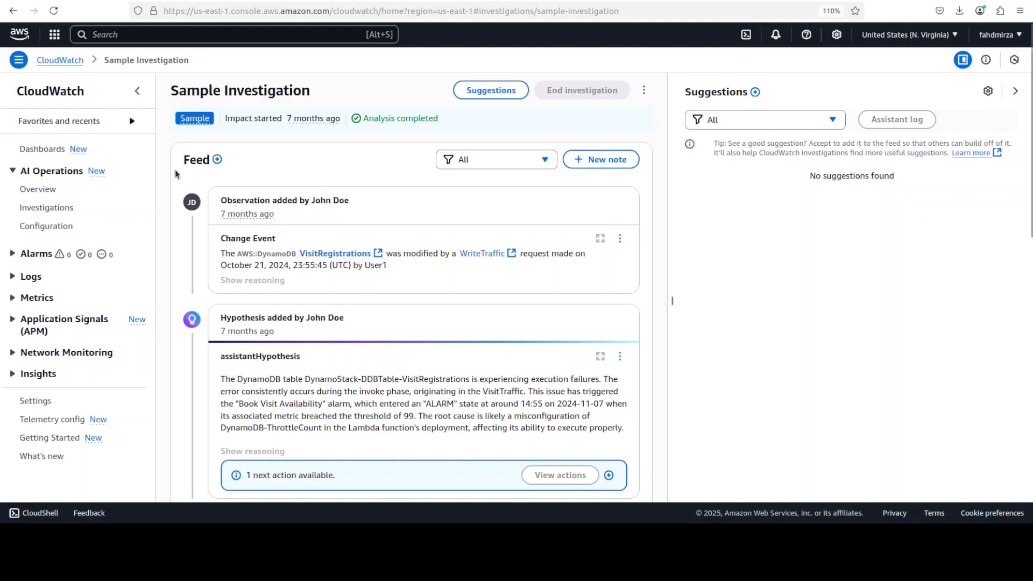
mouse_move(61, 238)
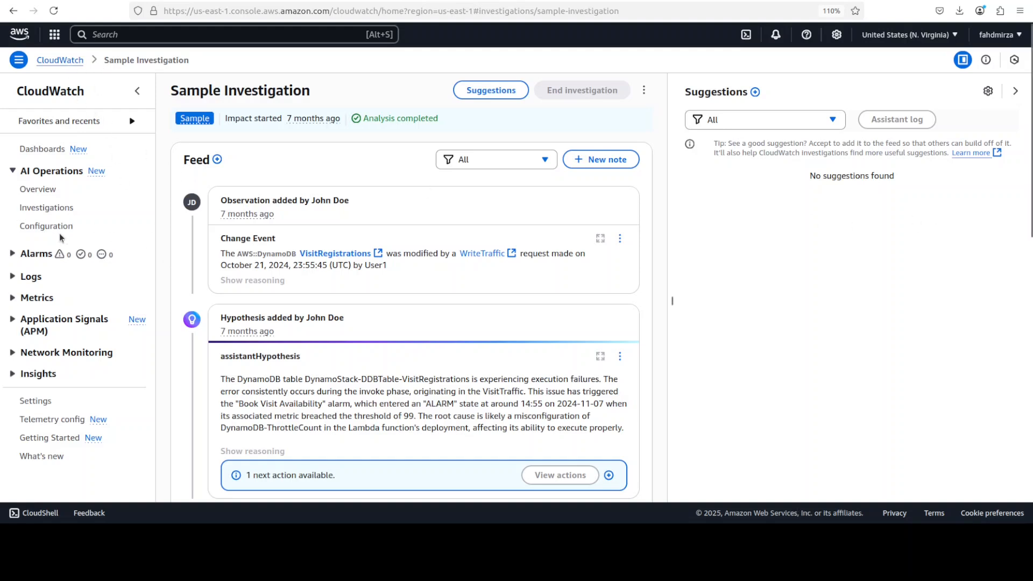
mouse_move(47, 207)
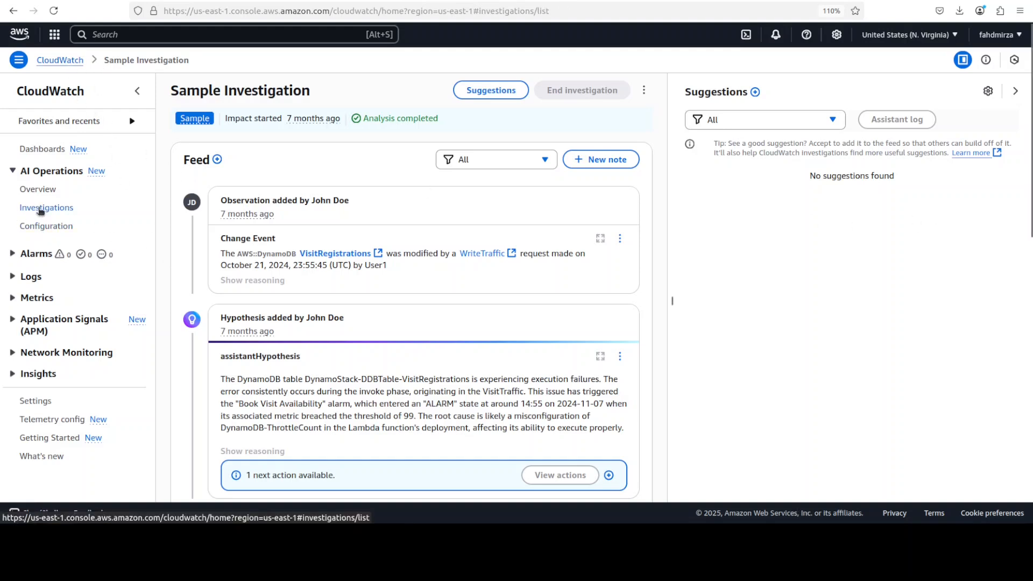
- From the Investigations list, choose Create from Logs Insights in the Create investigation menu
left_click(46, 208)
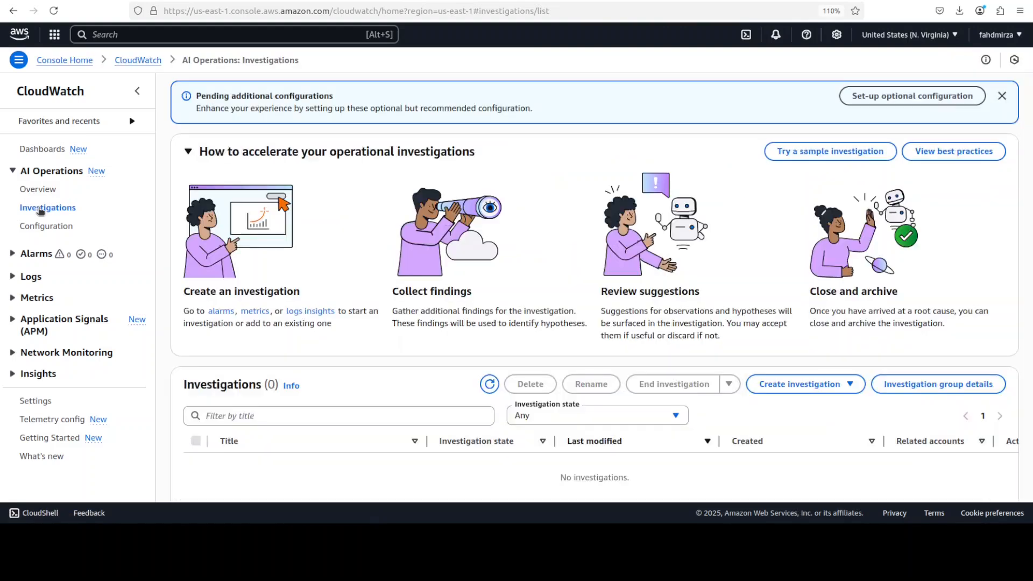
scroll("down", 3)
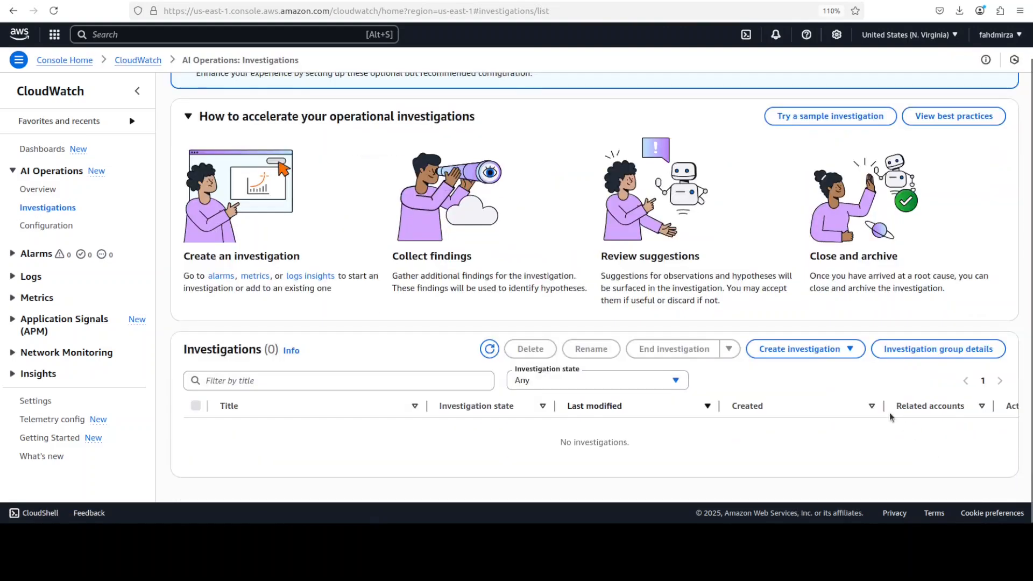
left_click(800, 349)
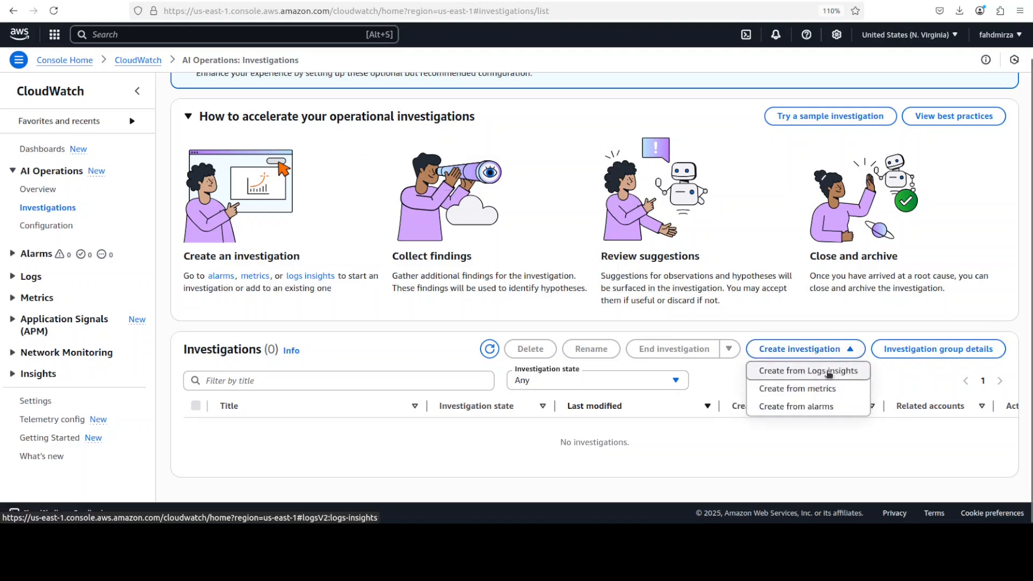
mouse_move(806, 389)
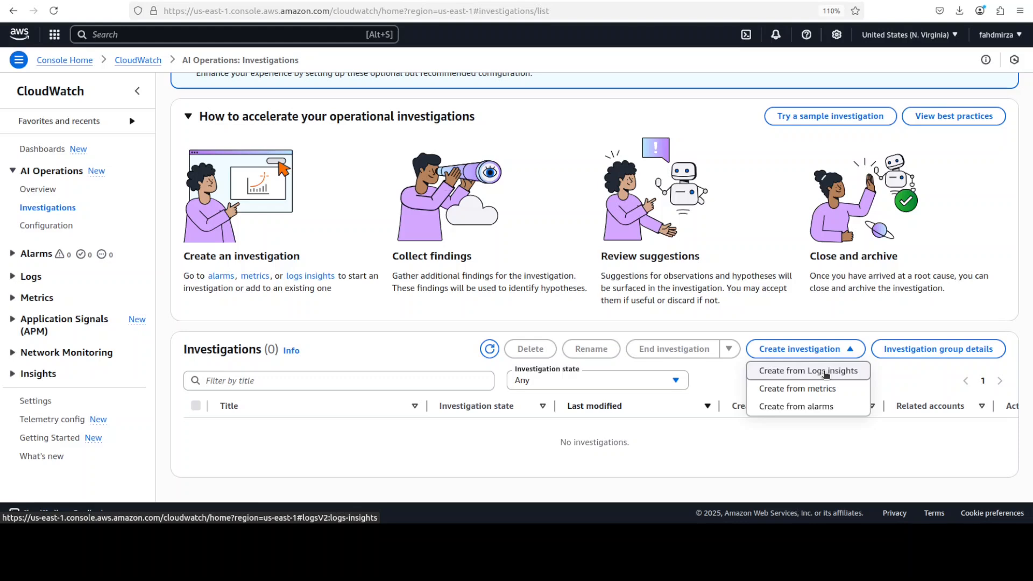
left_click(804, 370)
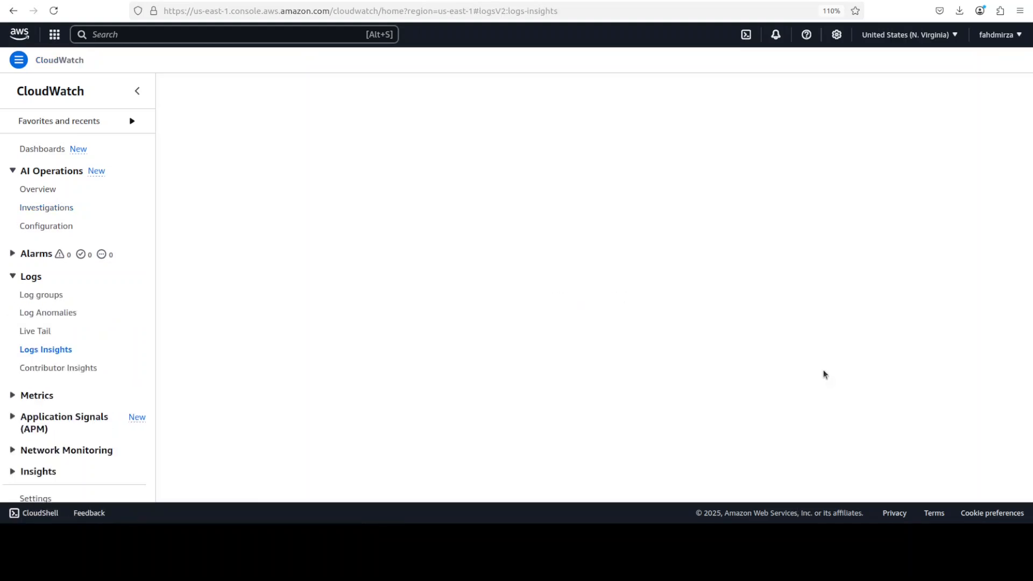
- Navigate from Logs Insights back to the AI Operations Overview showing the DynamoDB throughput root-cause example
left_click(45, 349)
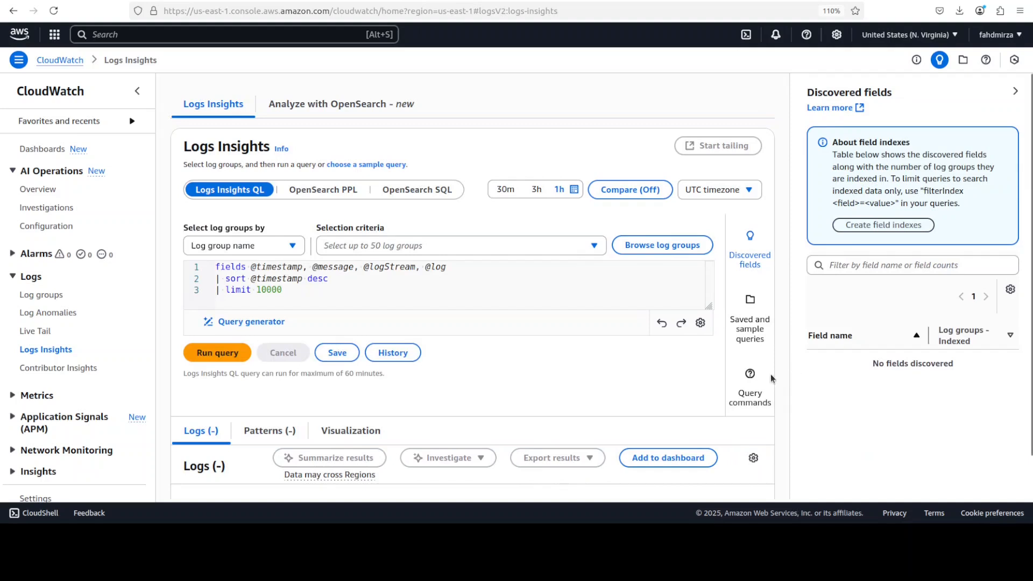
mouse_move(563, 385)
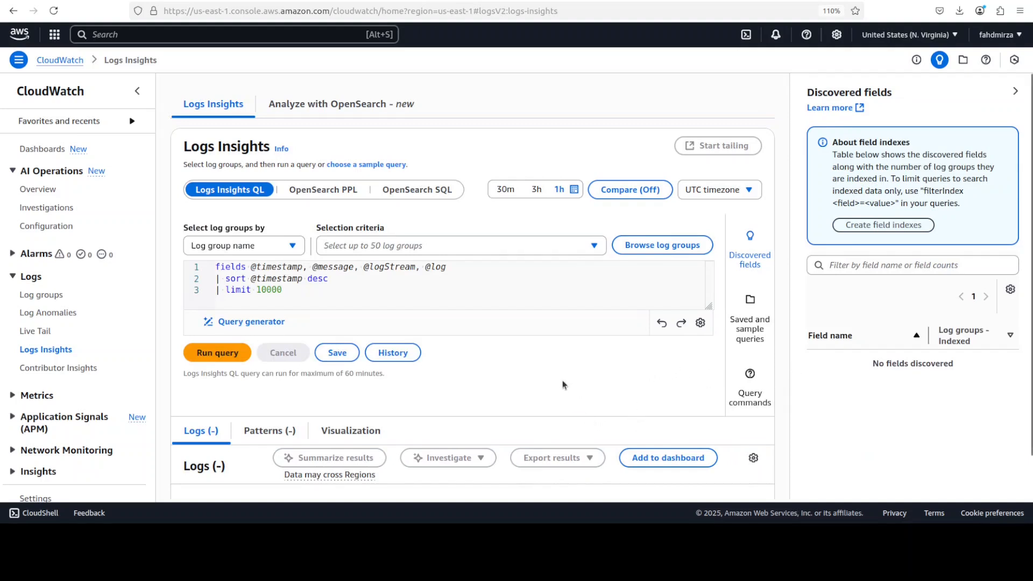
scroll("down", 3)
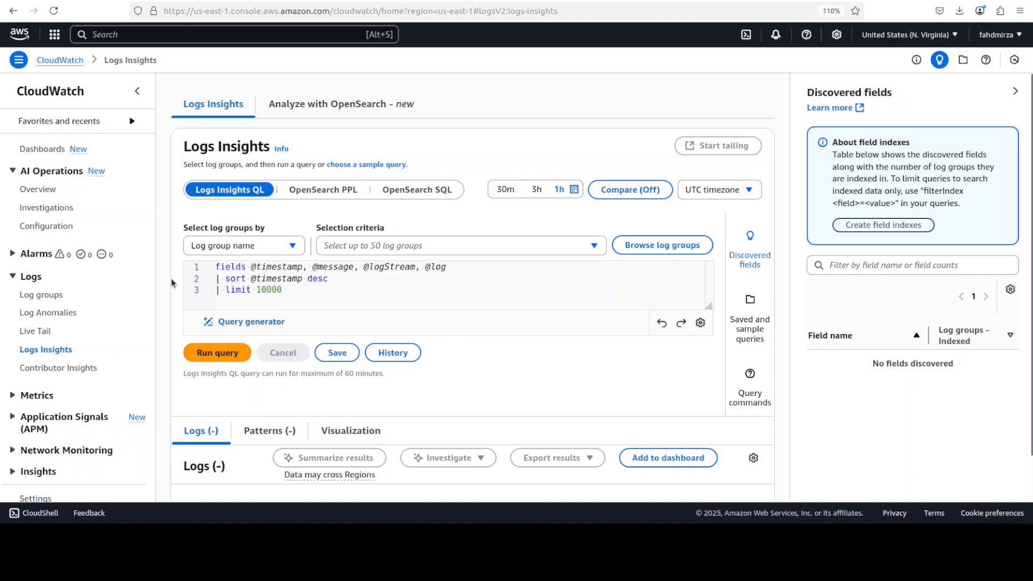
mouse_move(376, 348)
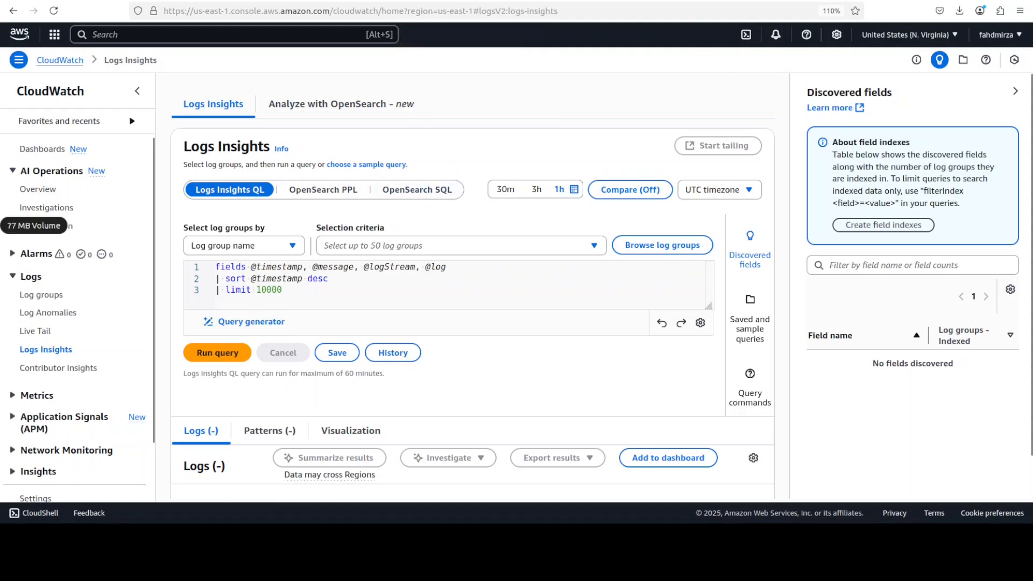
left_click(38, 190)
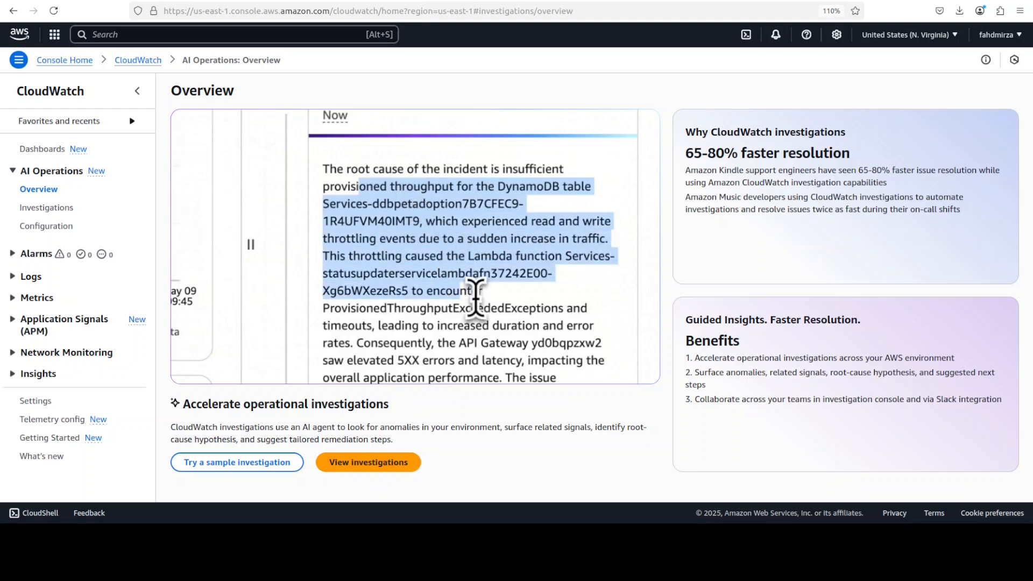
left_click(377, 147)
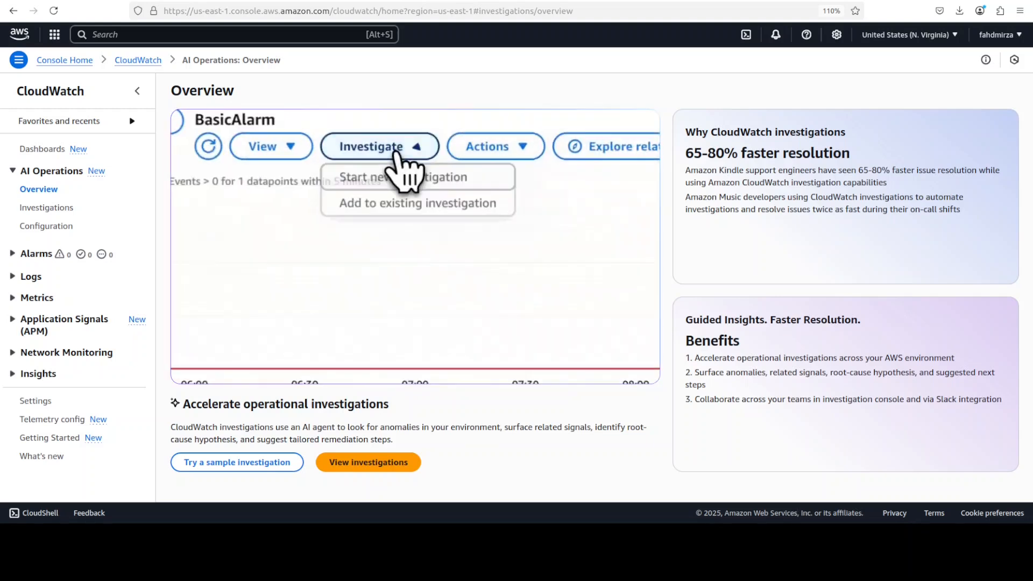
left_click(385, 177)
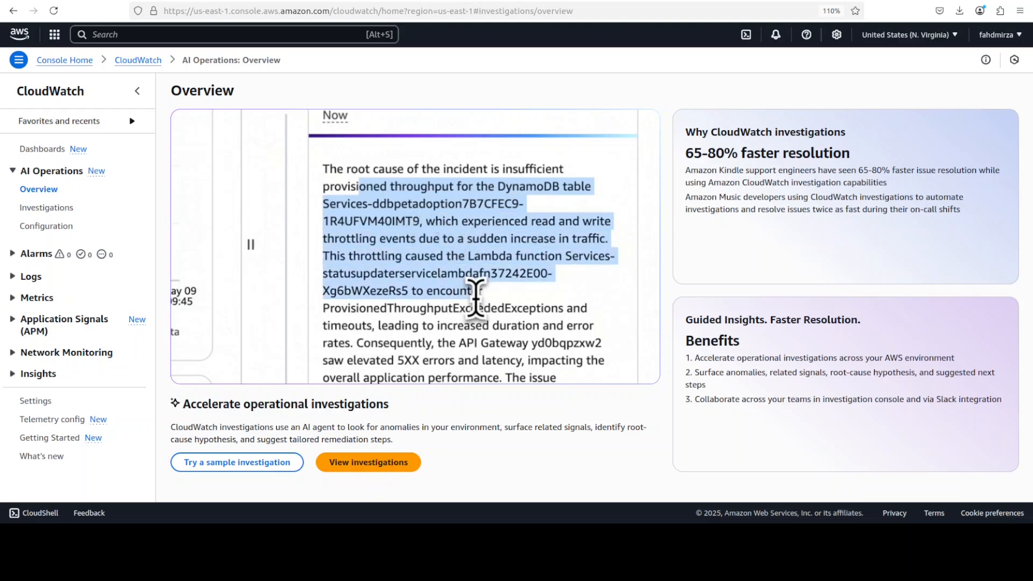
left_click(377, 146)
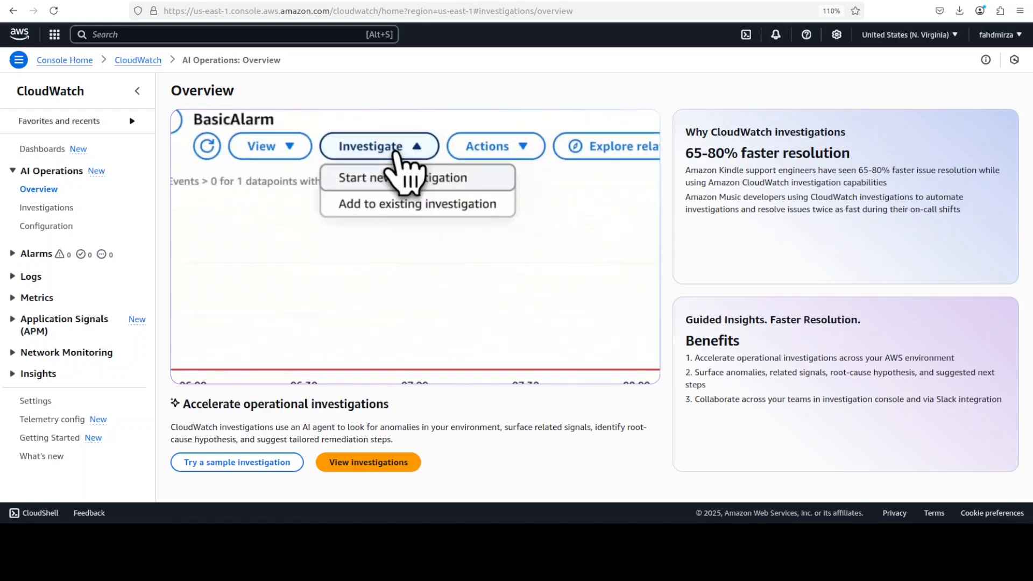
left_click(389, 178)
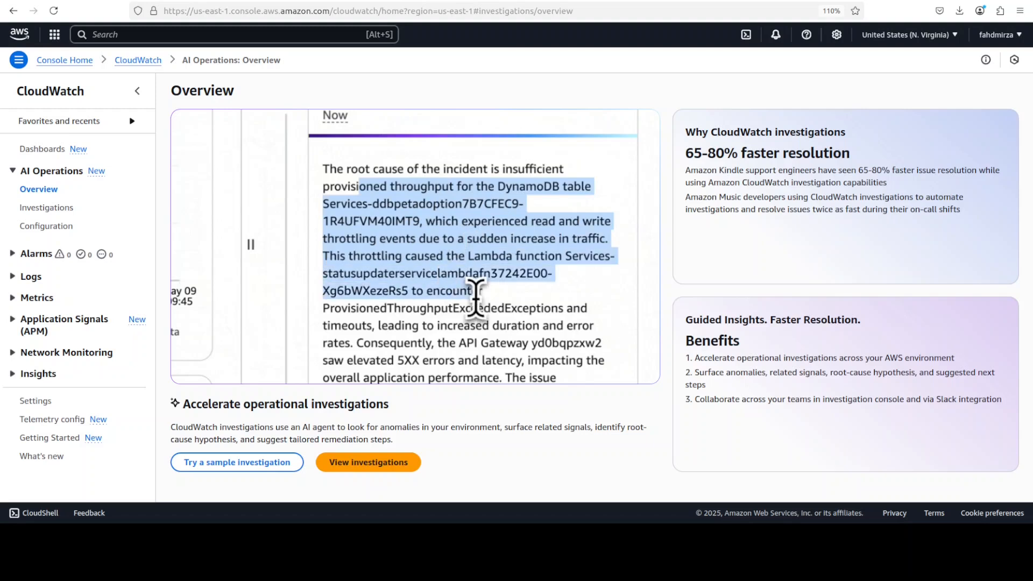
left_click(376, 145)
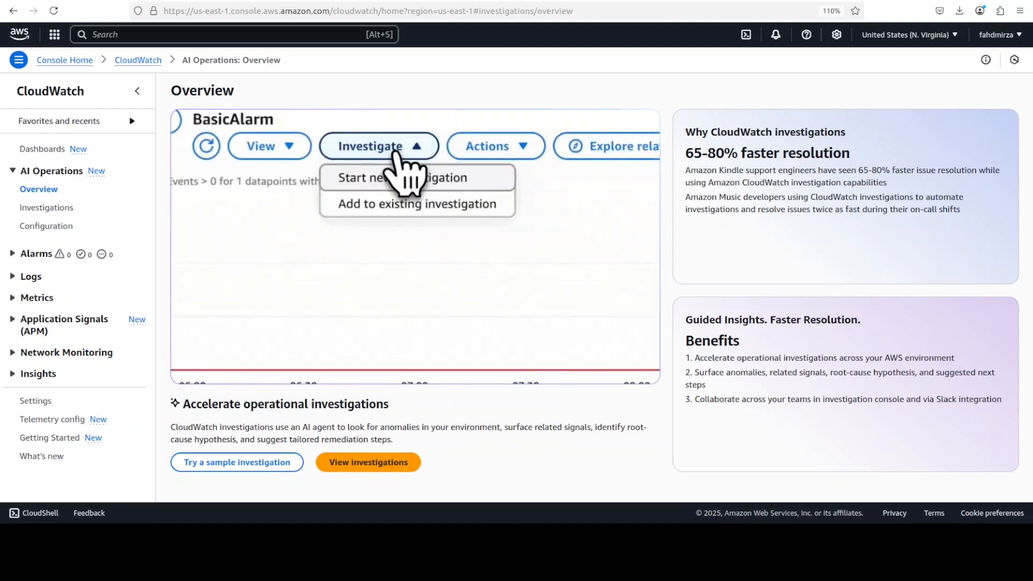
left_click(394, 178)
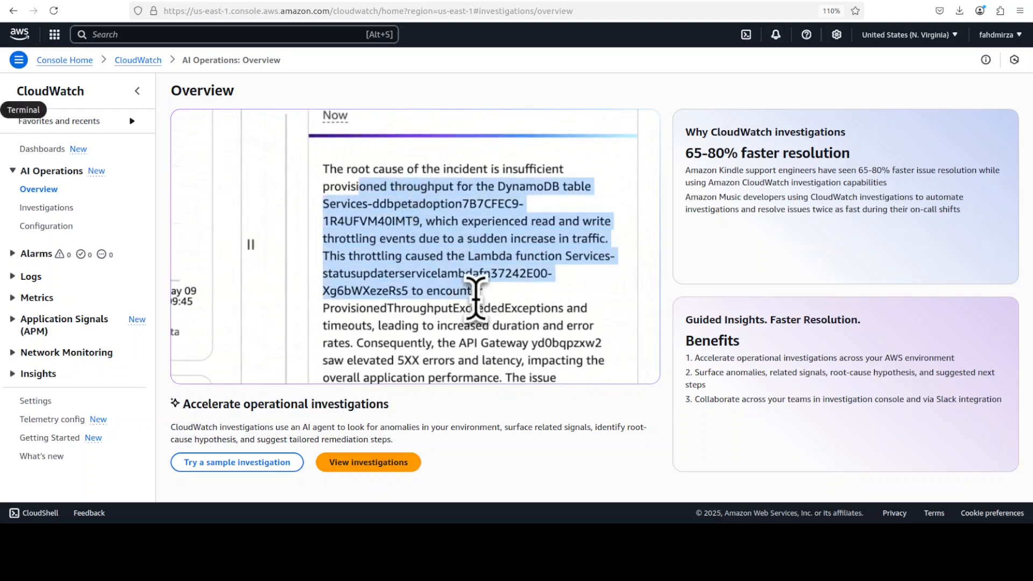
left_click(377, 145)
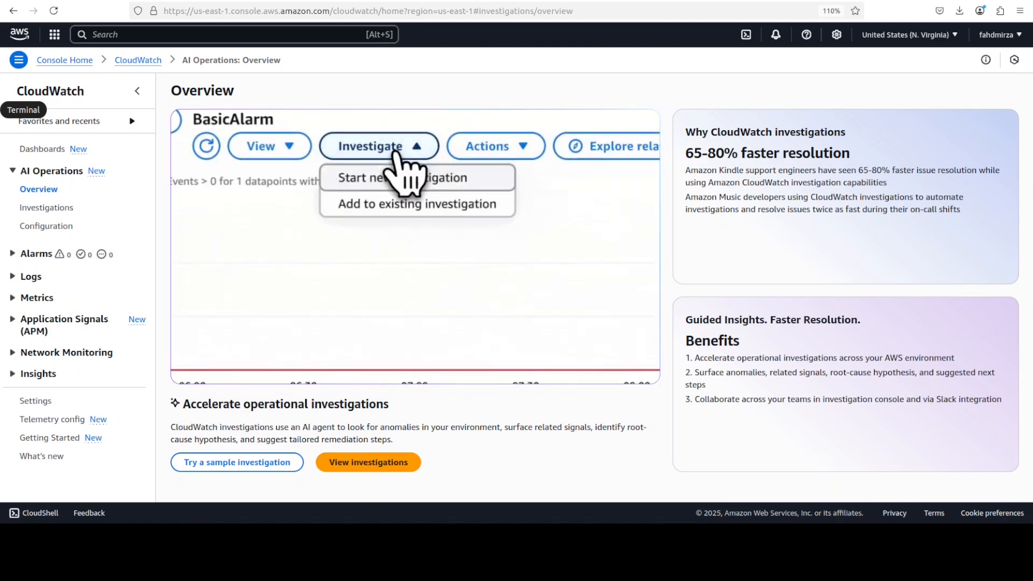
left_click(388, 178)
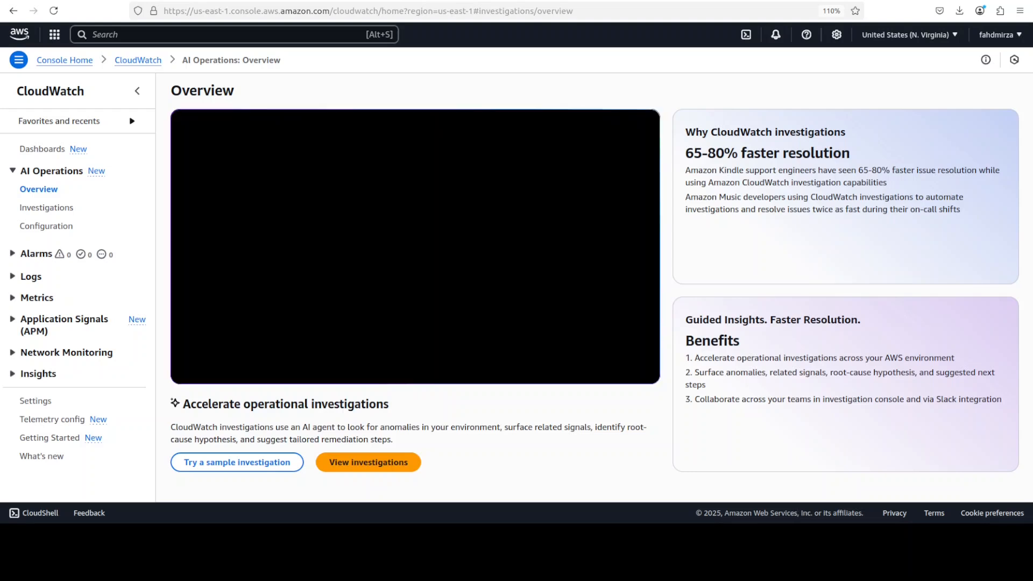
left_click(377, 145)
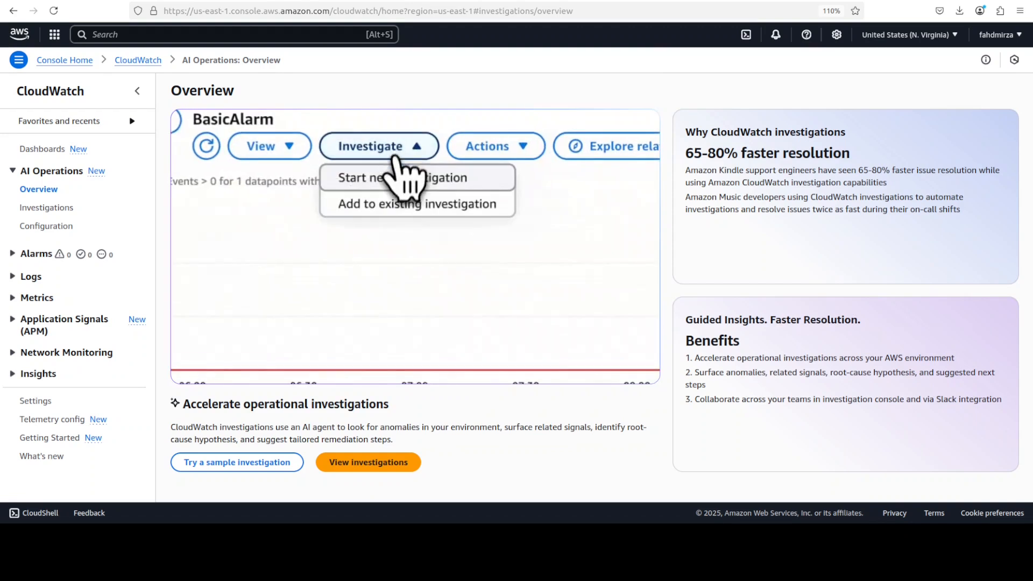
left_click(391, 178)
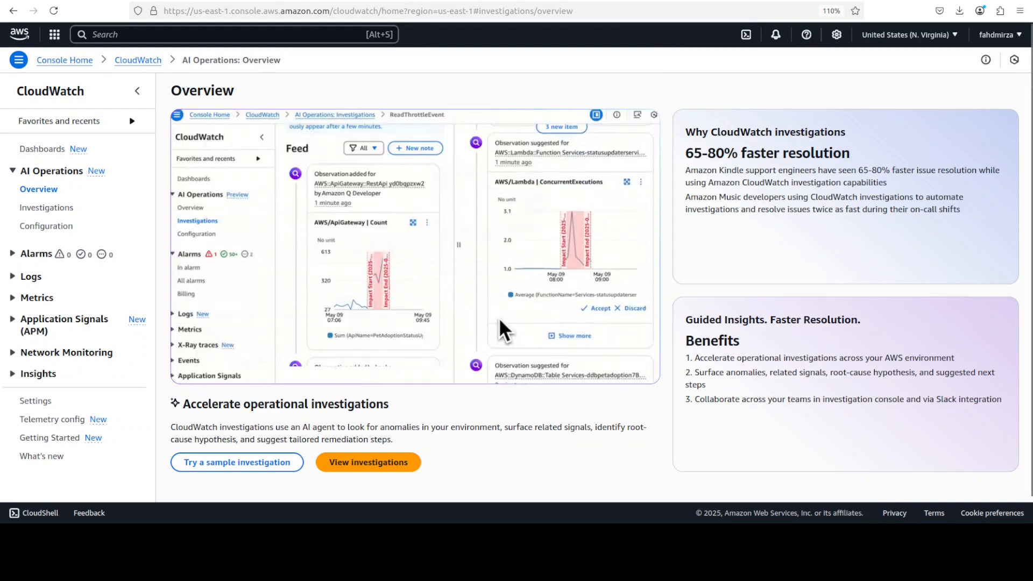